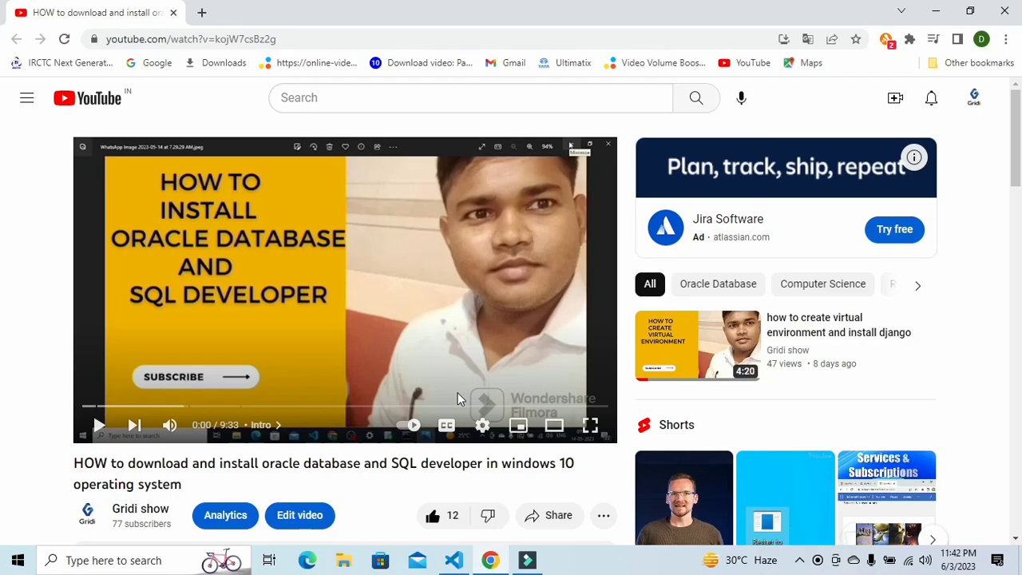
{"action": "mouse_move", "coordinate": [360, 350]}
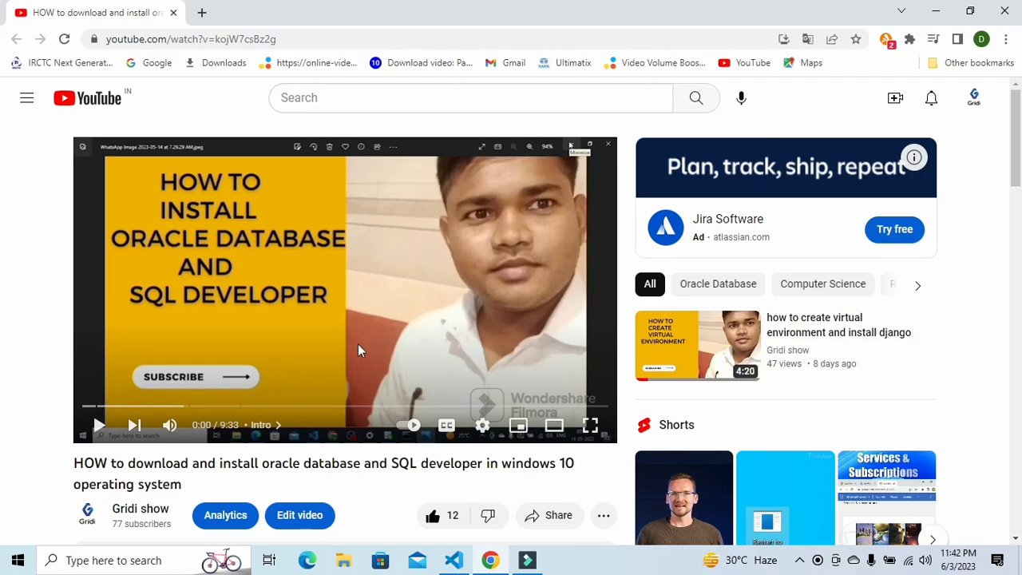
{"action": "mouse_move", "coordinate": [254, 270]}
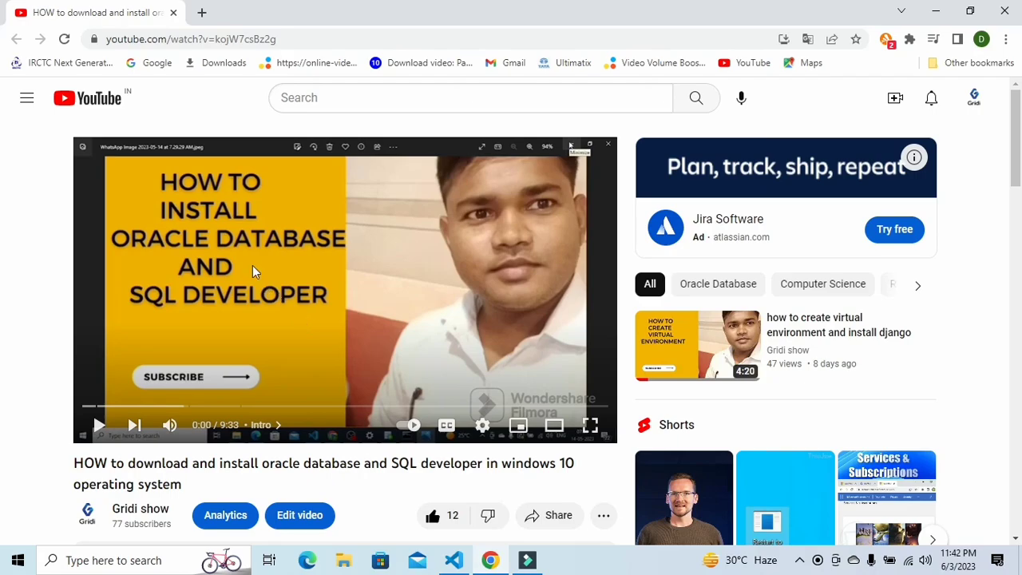
{"action": "mouse_move", "coordinate": [255, 254]}
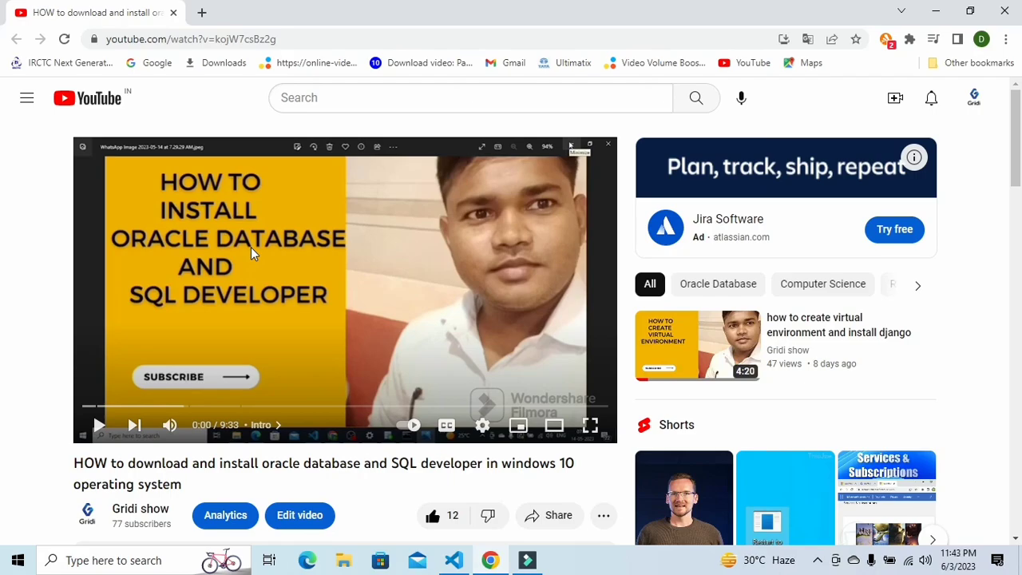
{"action": "mouse_move", "coordinate": [314, 320]}
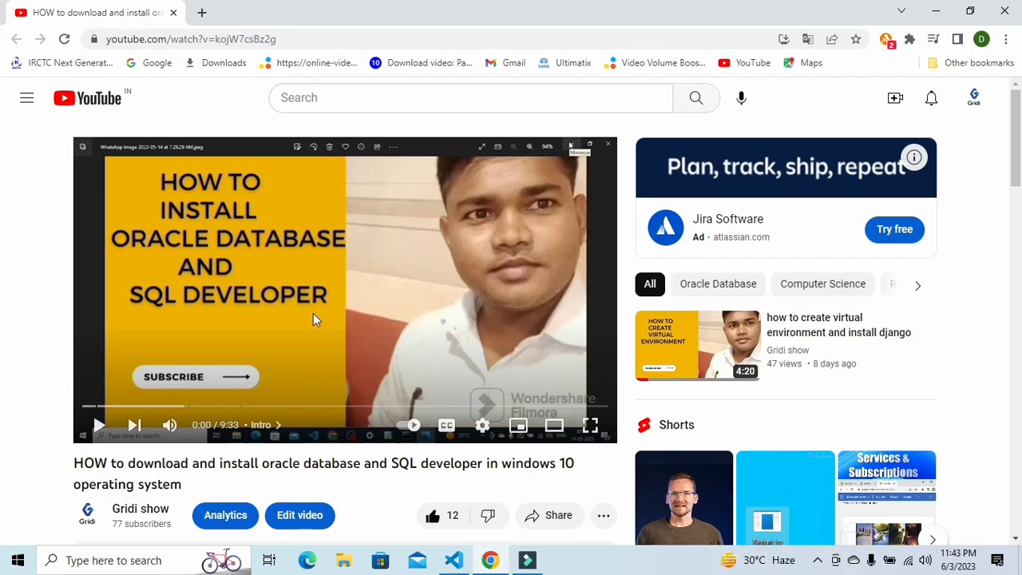
Step: Open a new terminal in VS Code and change into the myproject folder
{"action": "left_click", "coordinate": [454, 560]}
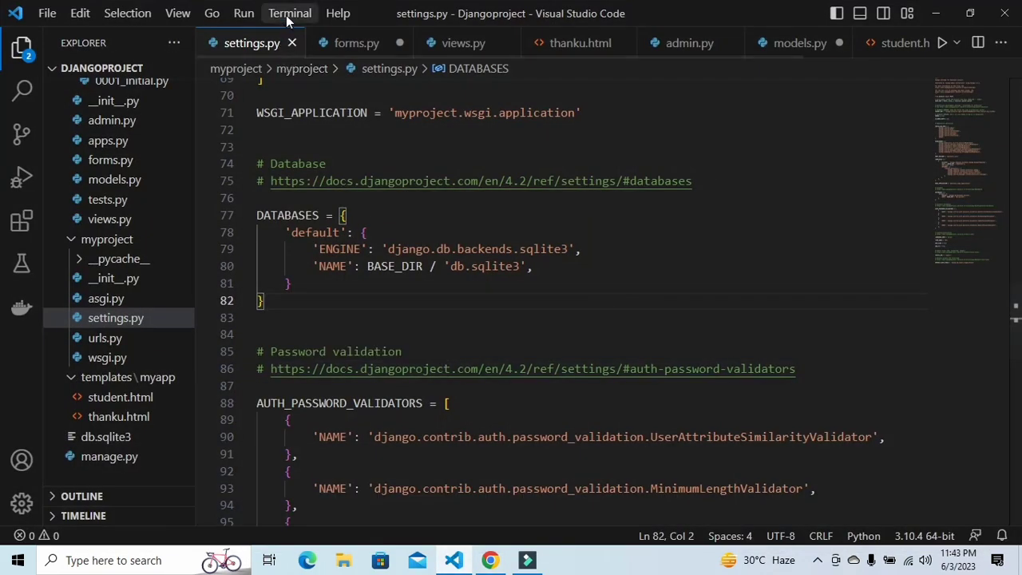
{"action": "left_click", "coordinate": [290, 12]}
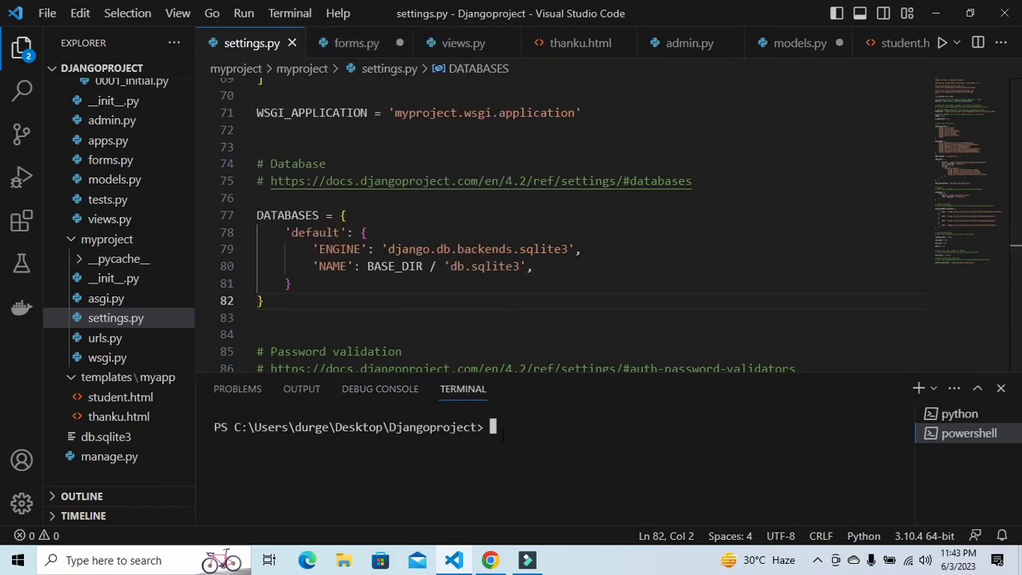
{"action": "type", "text": "cd"}
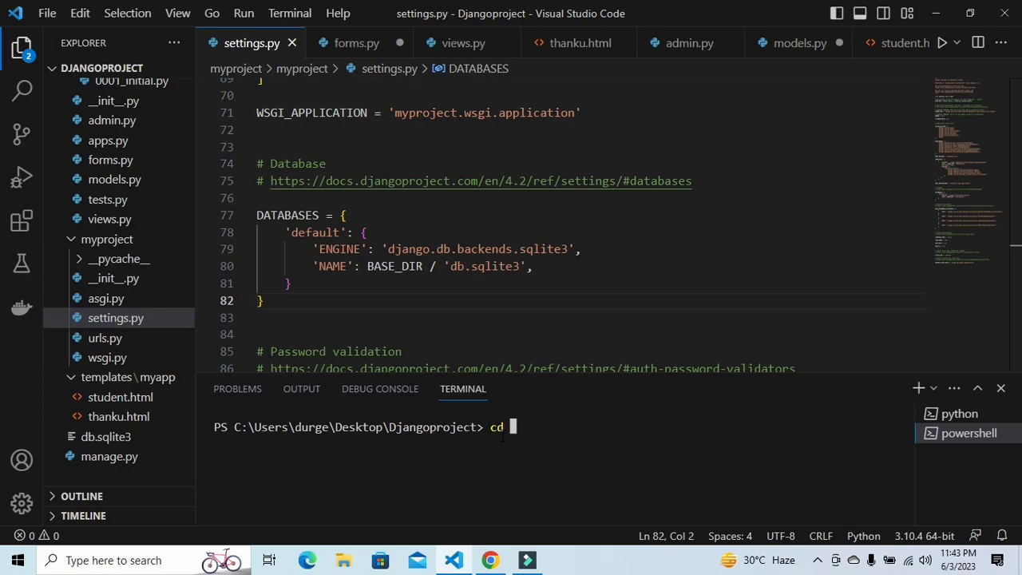
{"action": "type", "text": "mypro"}
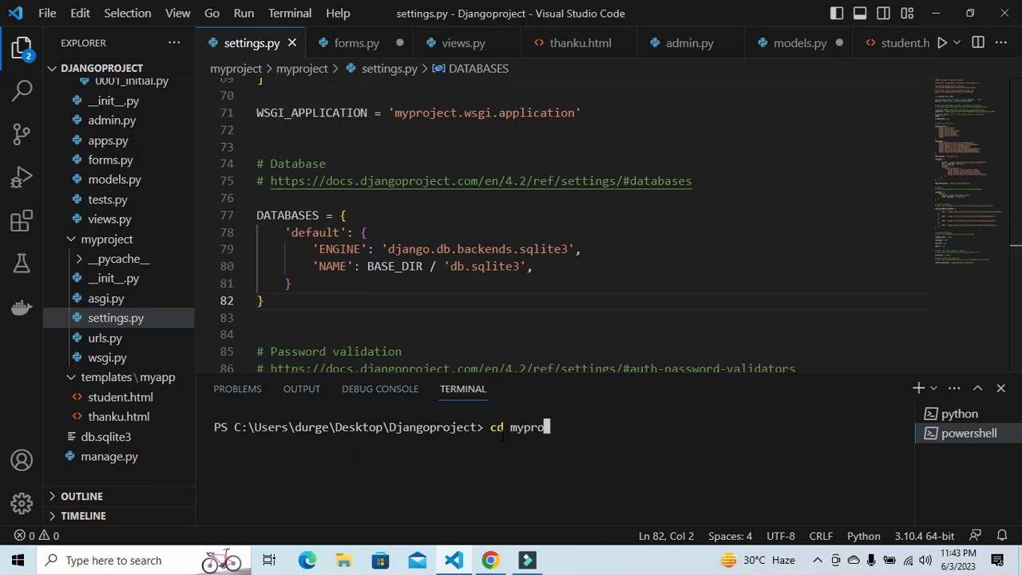
{"action": "key", "text": "Return"}
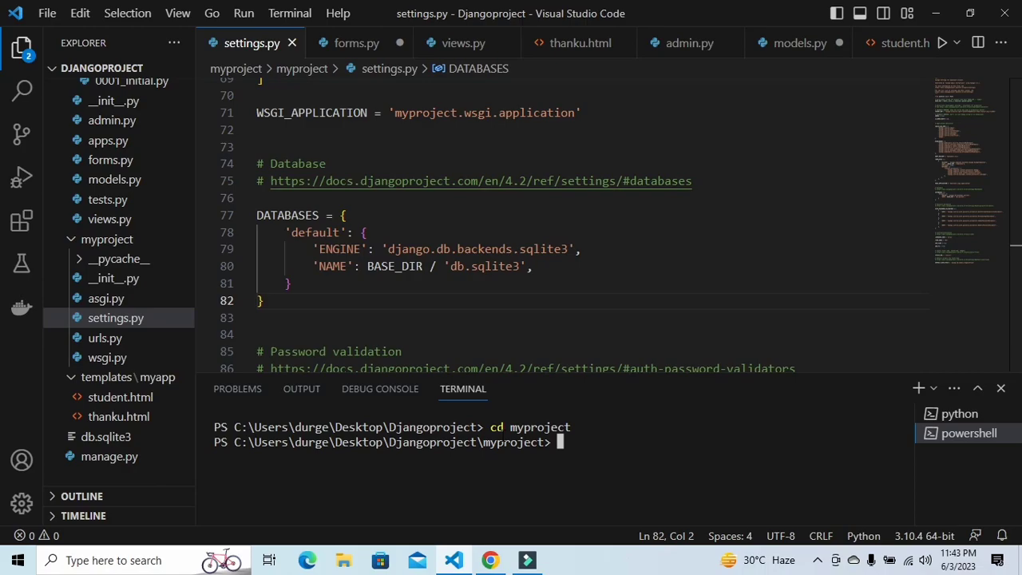
Step: Run pip install cx_oracle, confirming it is already installed
{"action": "type", "text": "pip i"}
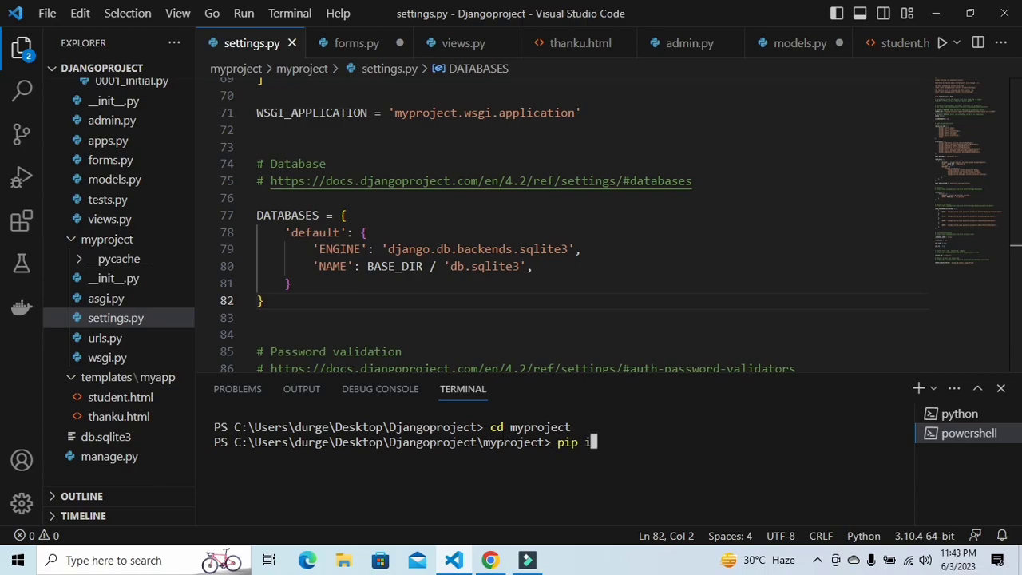
{"action": "type", "text": "nstall cx_ora"}
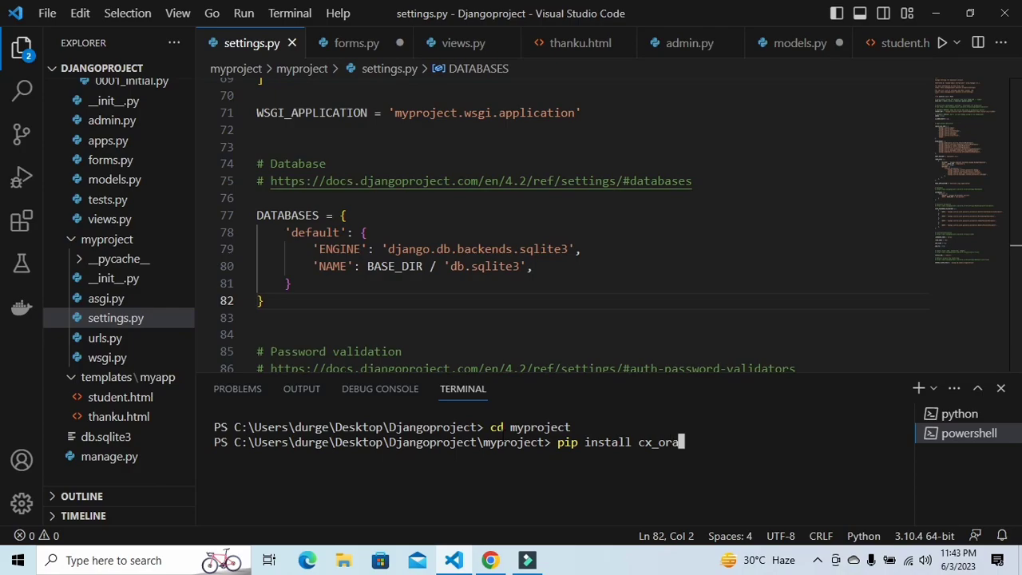
{"action": "key", "text": "Return"}
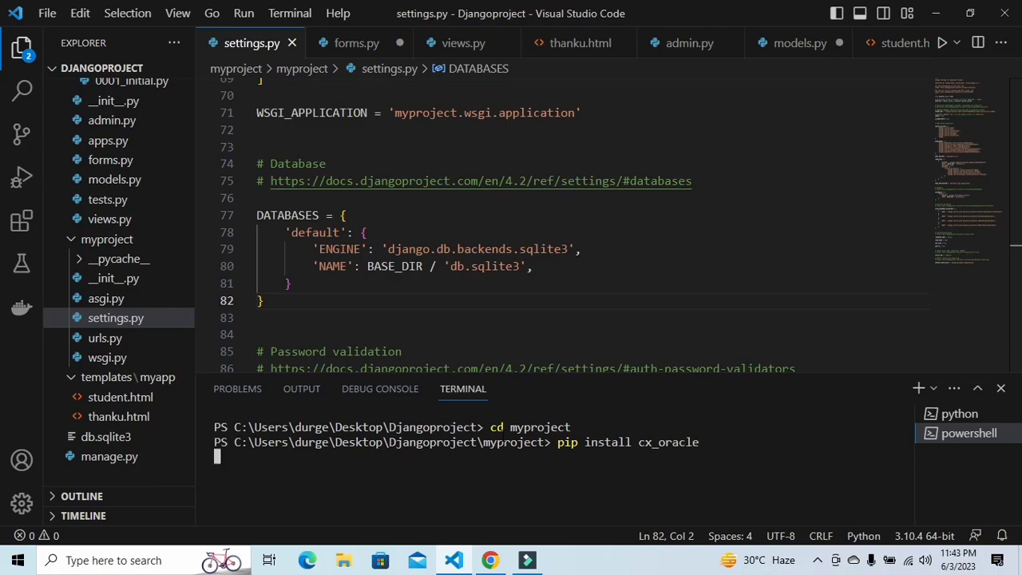
{"action": "key", "text": "Return"}
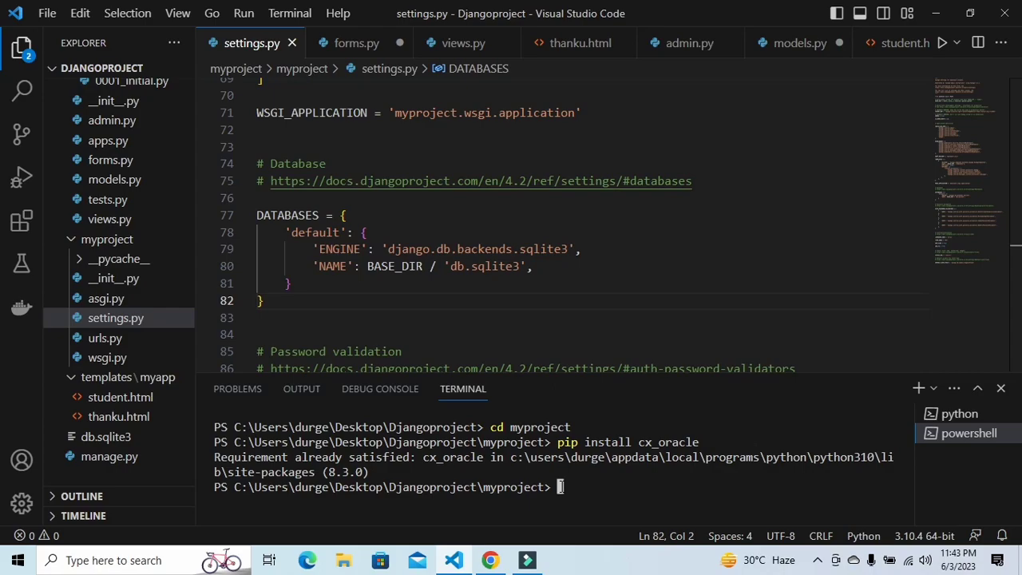
Step: Click into the DATABASES default entry in settings.py, then minimize VS Code
{"action": "left_click", "coordinate": [333, 232]}
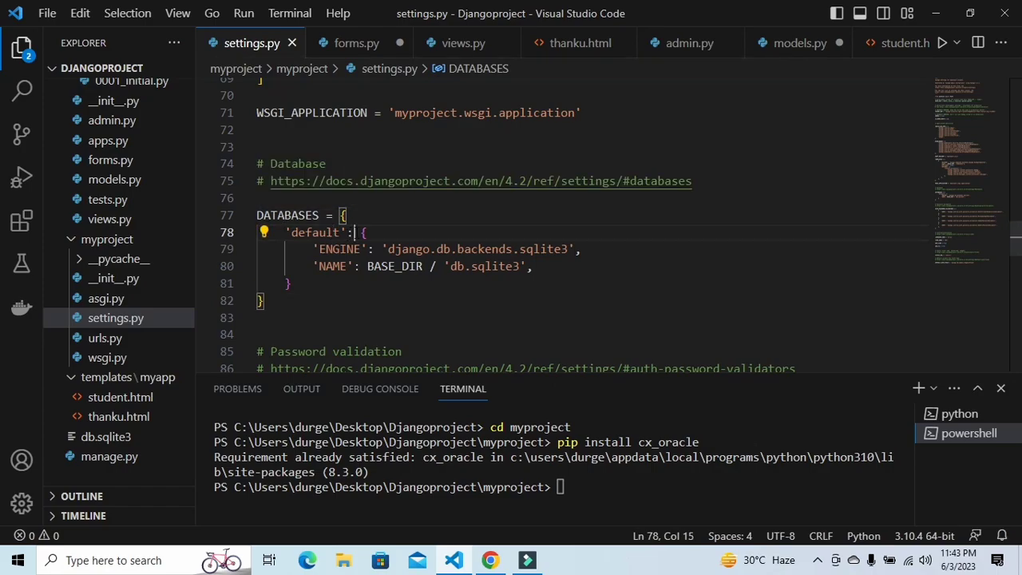
{"action": "left_click", "coordinate": [373, 248]}
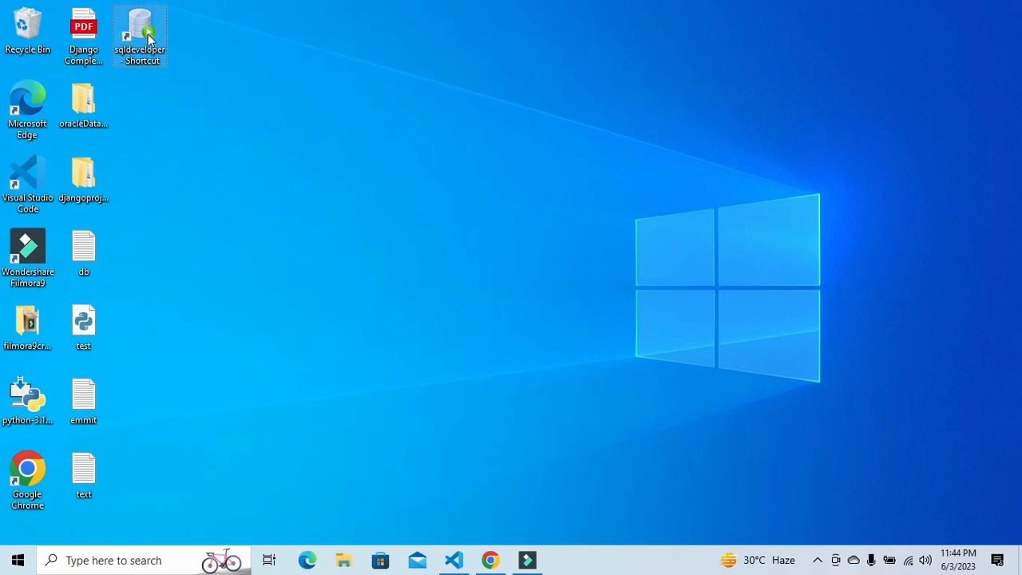
Step: Launch SQL Developer and open the Retail connection's Properties (system, localhost, 1521, ORCL)
{"action": "double_click", "coordinate": [141, 35]}
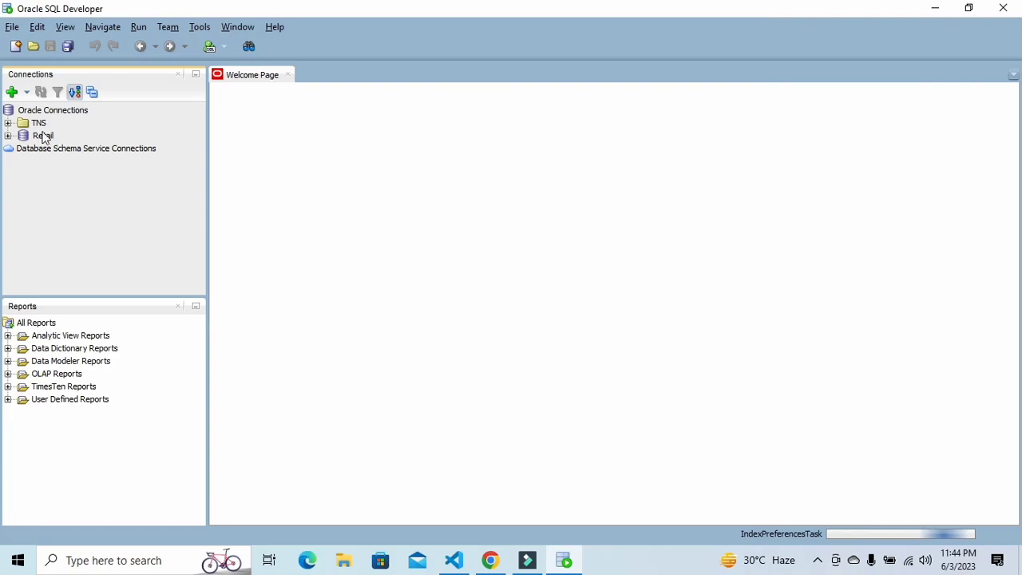
{"action": "mouse_move", "coordinate": [50, 138]}
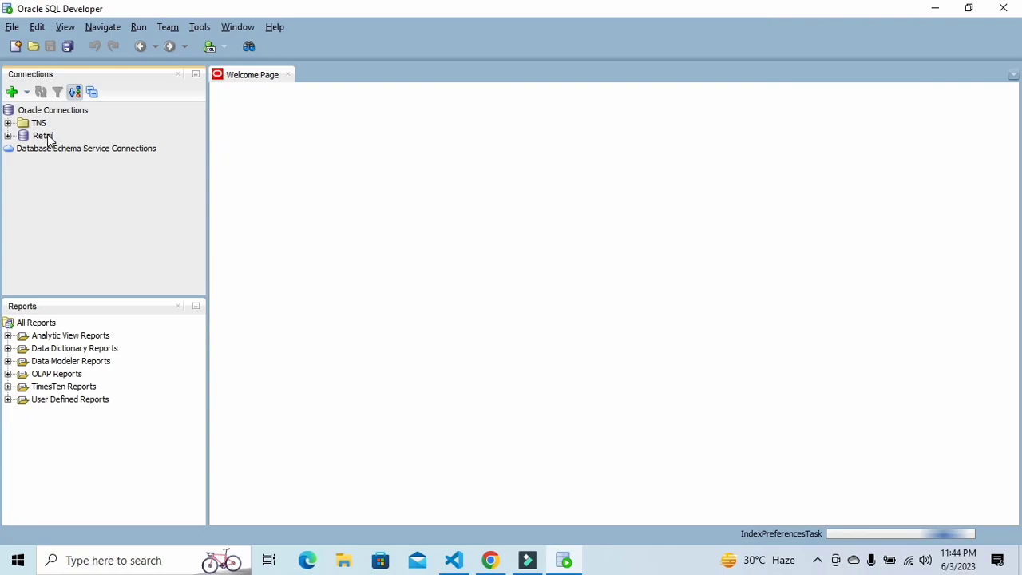
{"action": "right_click", "coordinate": [43, 135]}
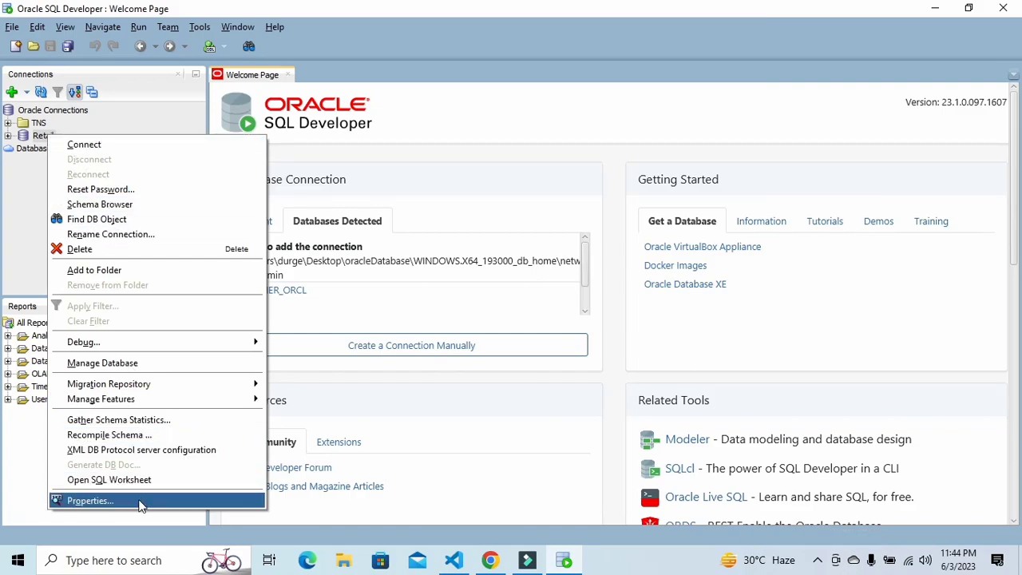
{"action": "left_click", "coordinate": [90, 500]}
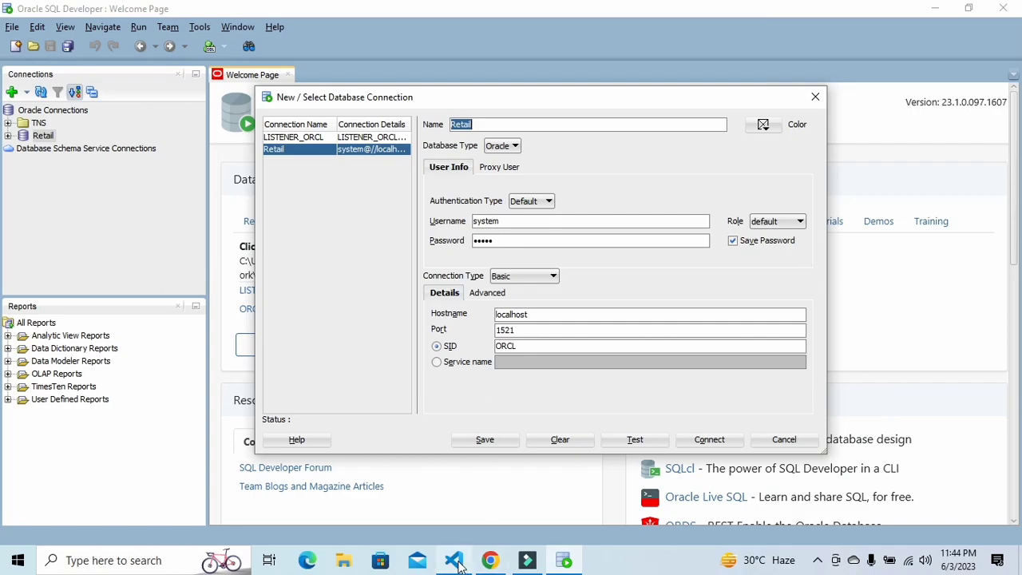
Step: Duplicate the NAME line in settings.py and rename the copies to USER and PASSWORD
{"action": "left_click", "coordinate": [454, 560]}
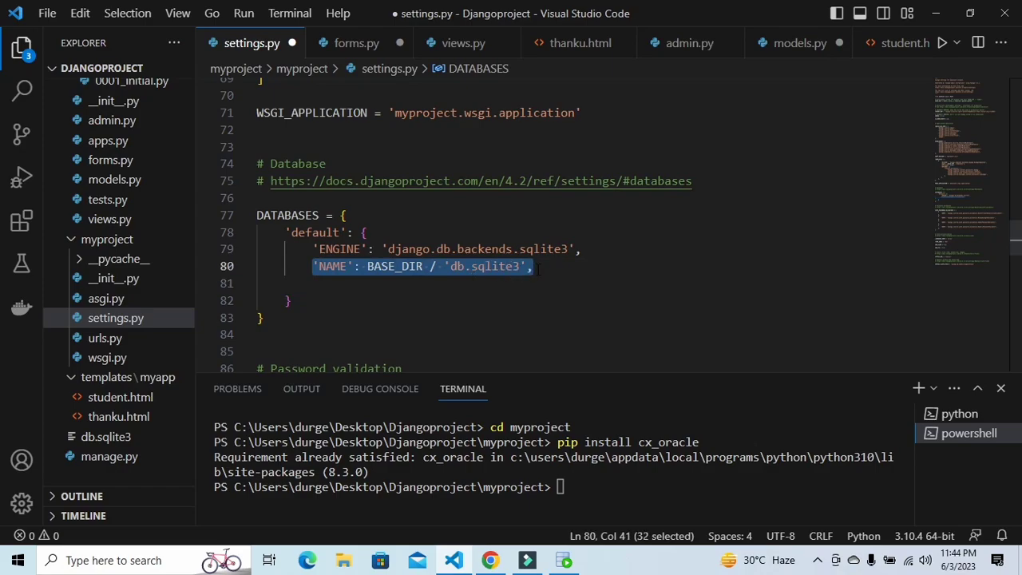
{"action": "key", "text": "enter"}
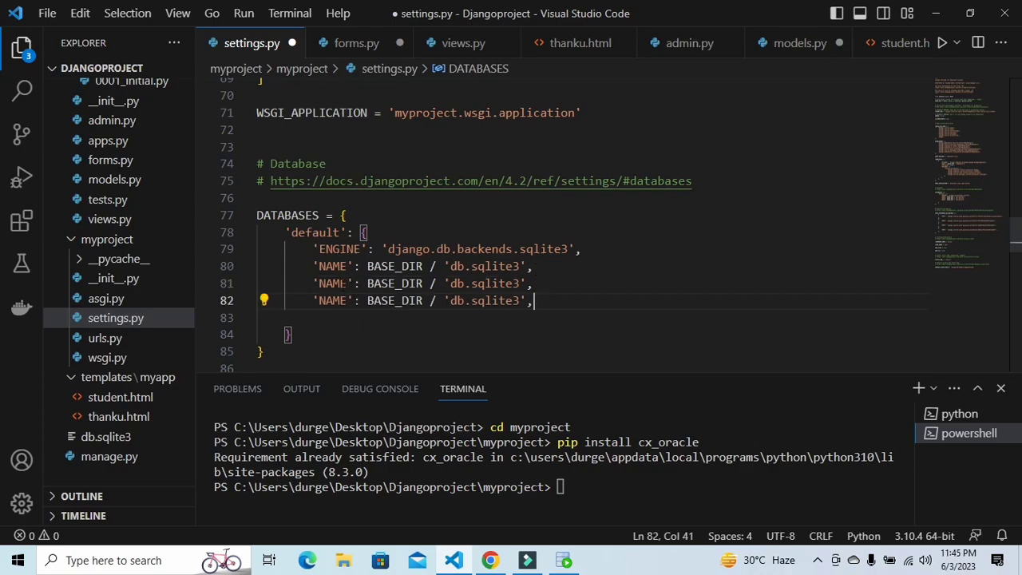
{"action": "double_click", "coordinate": [331, 283]}
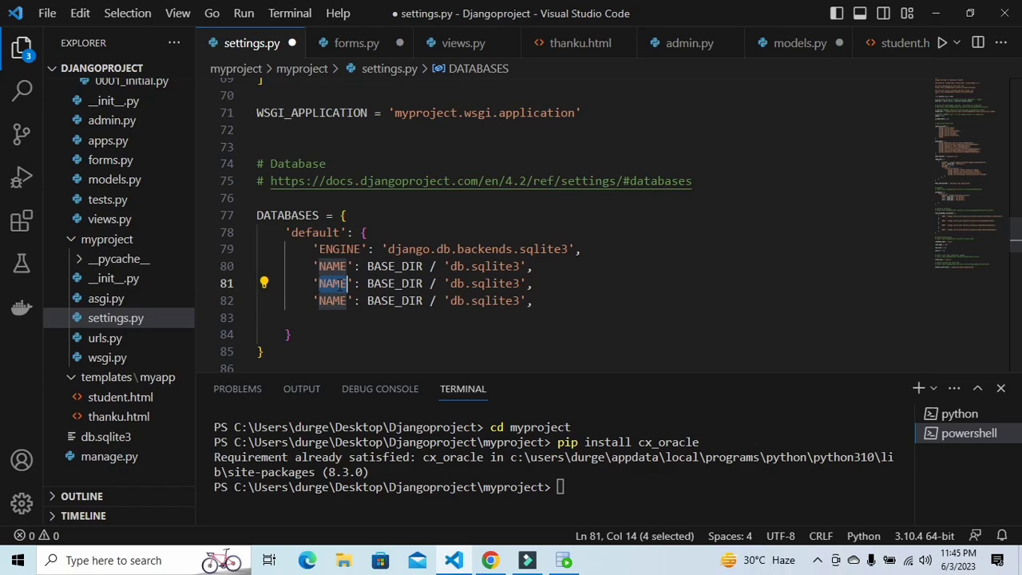
{"action": "key", "text": "Delete"}
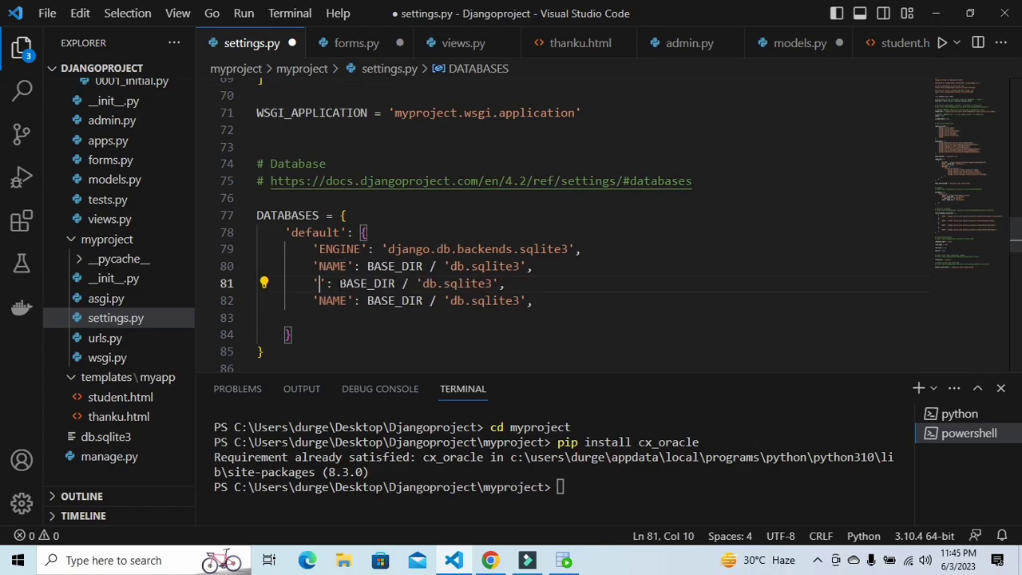
{"action": "type", "text": "USER"}
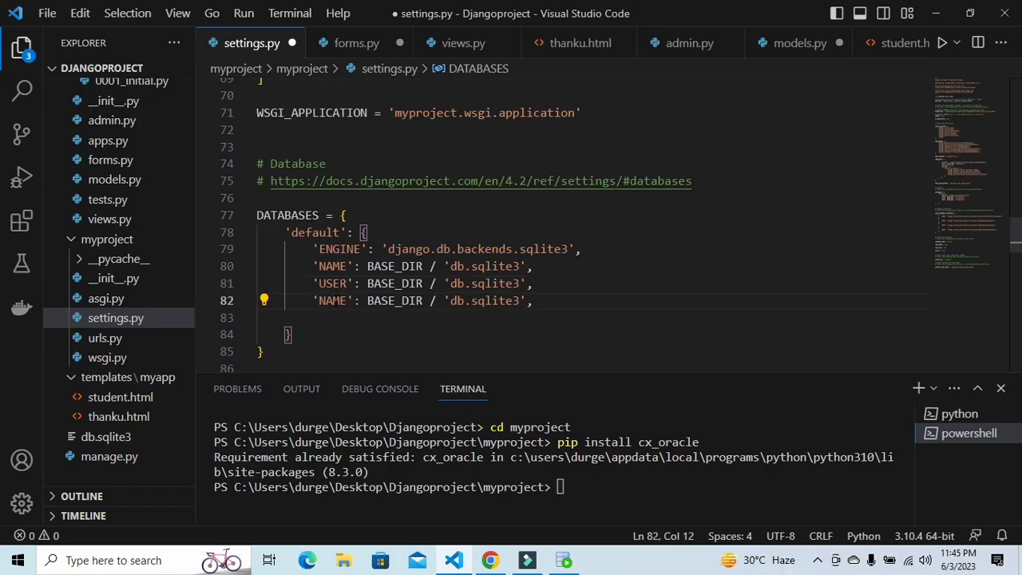
{"action": "type", "text": "PA"}
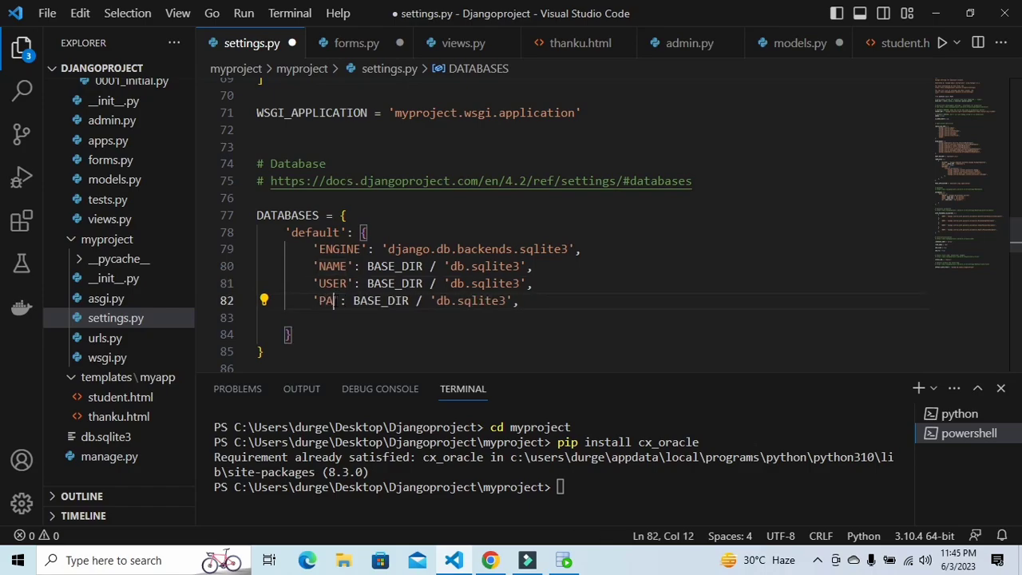
{"action": "type", "text": "SSWO"}
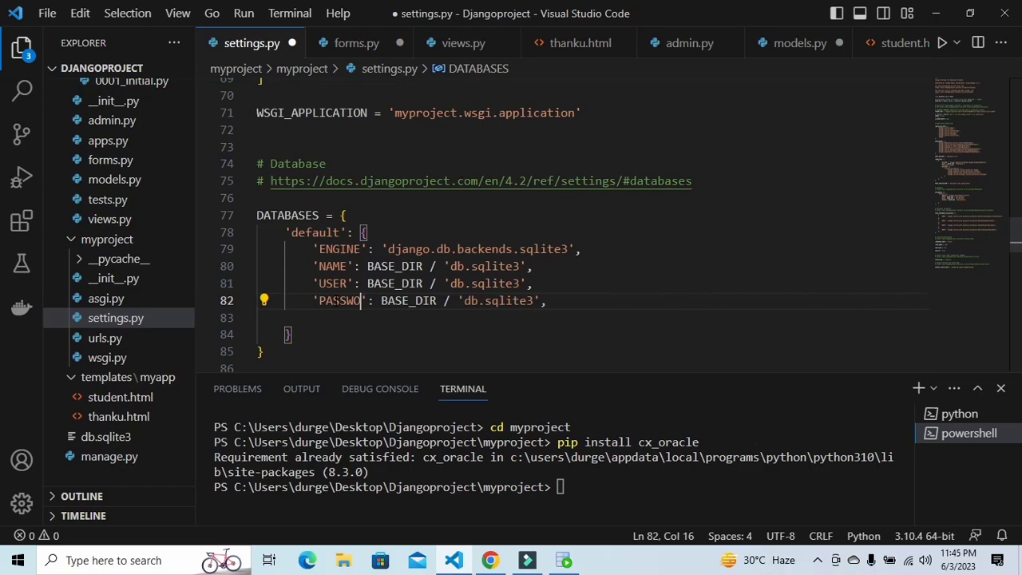
{"action": "type", "text": "RD"}
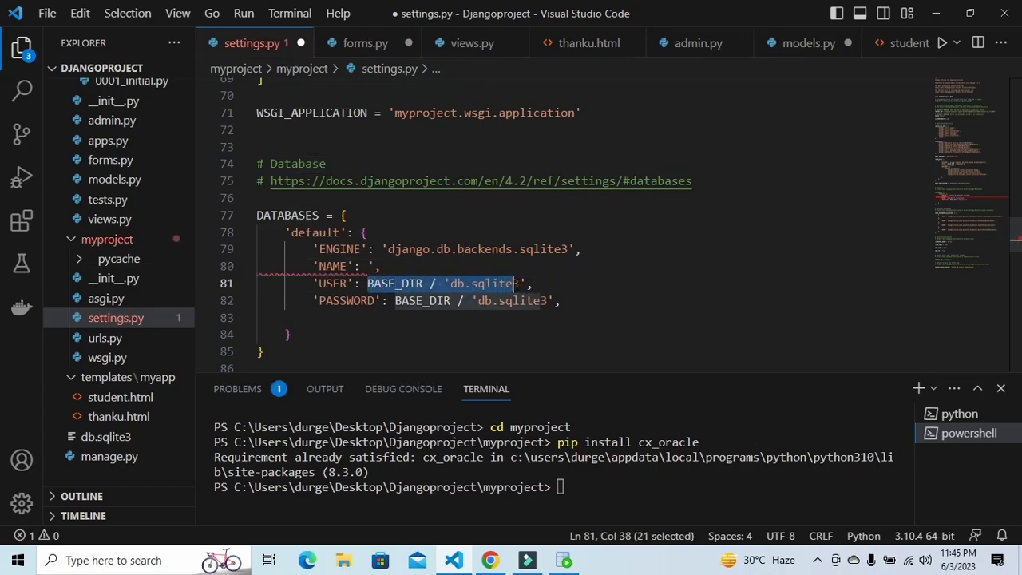
Step: Delete the db.sqlite3 paths from USER and PASSWORD, leaving empty values
{"action": "key", "text": "Delete"}
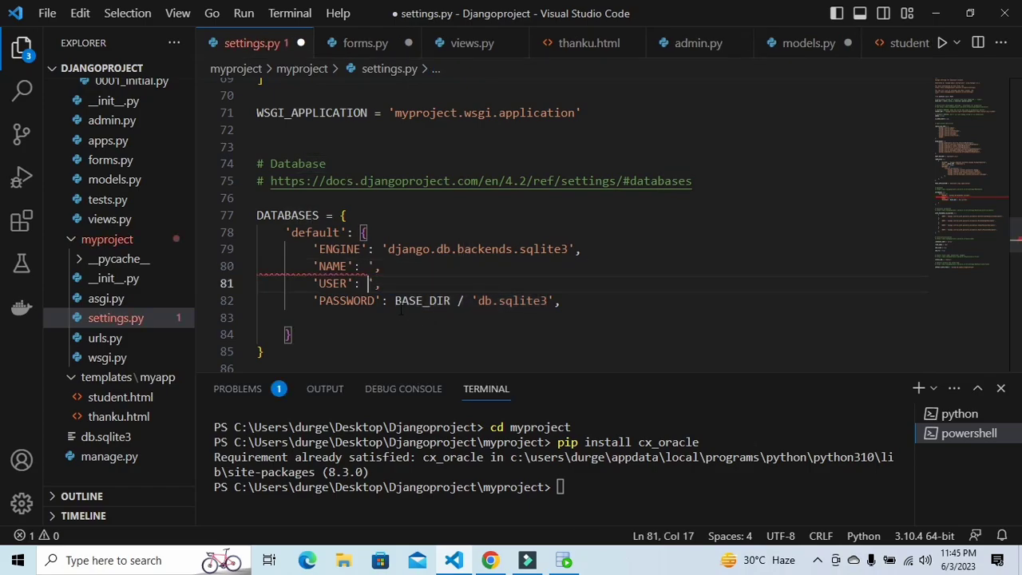
{"action": "left_click_drag", "start_coordinate": [394, 300], "coordinate": [548, 301]}
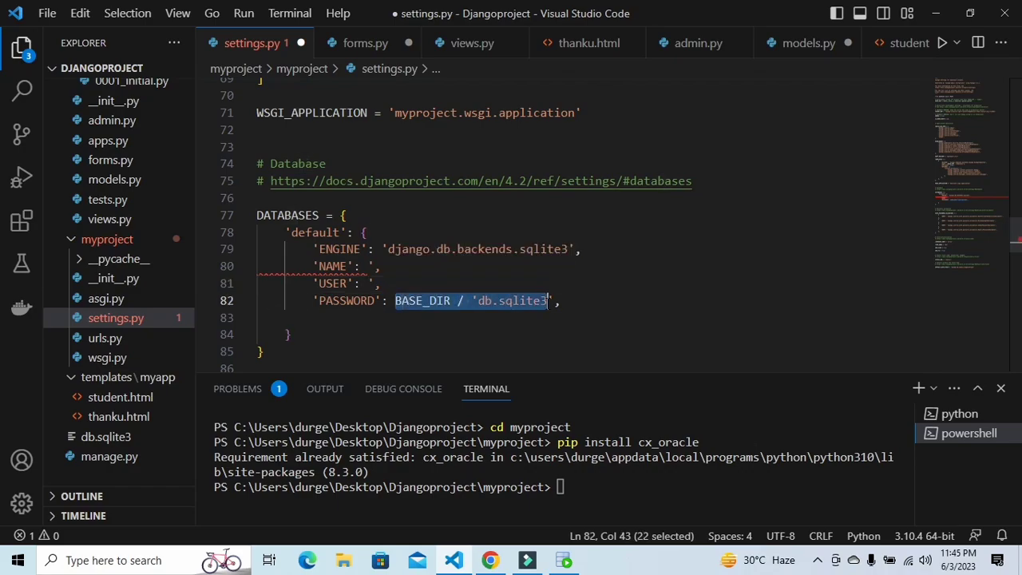
{"action": "key", "text": "Delete"}
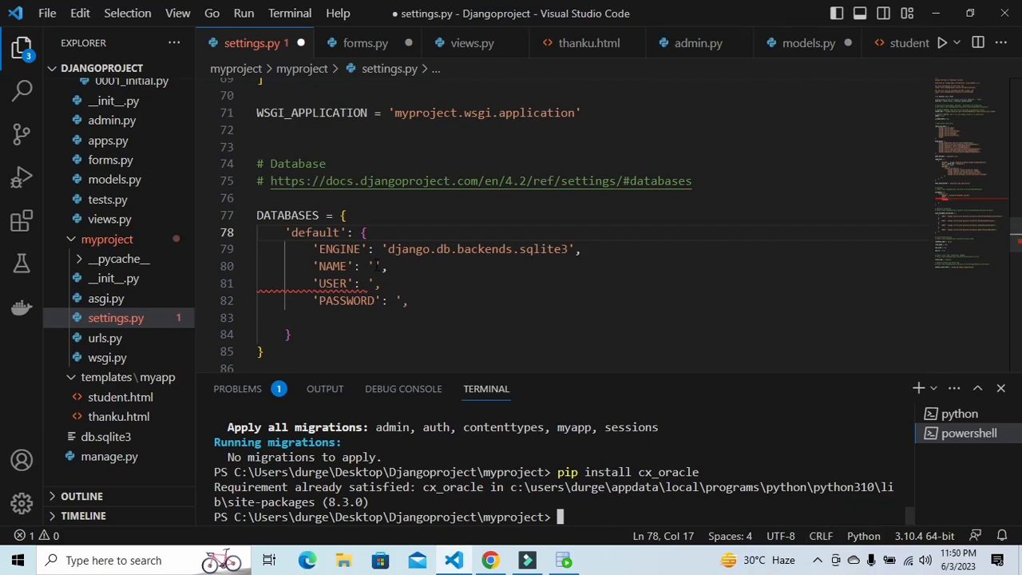
Step: Set the database NAME to localhost:1521/ORCL, checking details in SQL Developer
{"action": "left_click", "coordinate": [386, 266]}
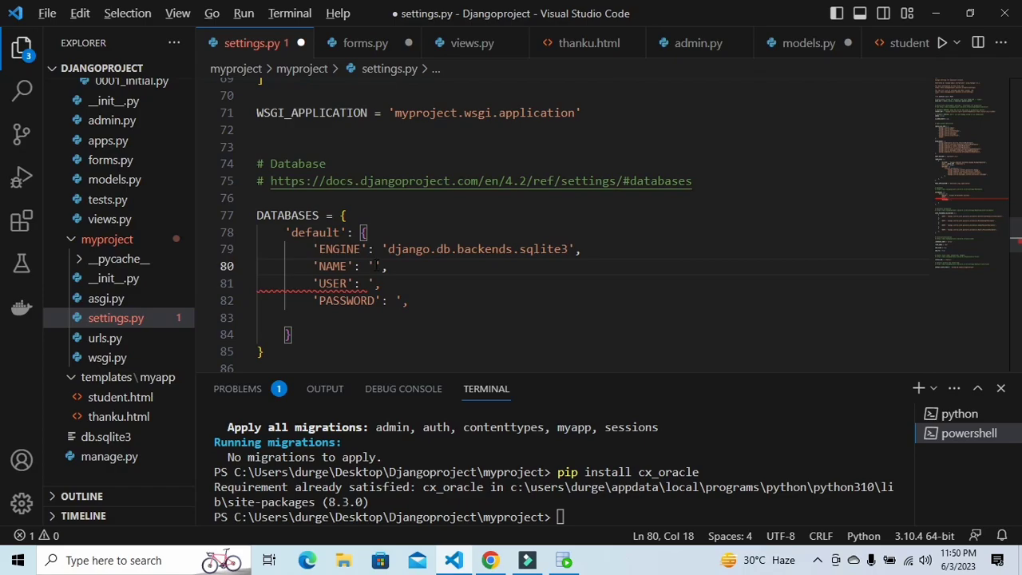
{"action": "left_click", "coordinate": [563, 560]}
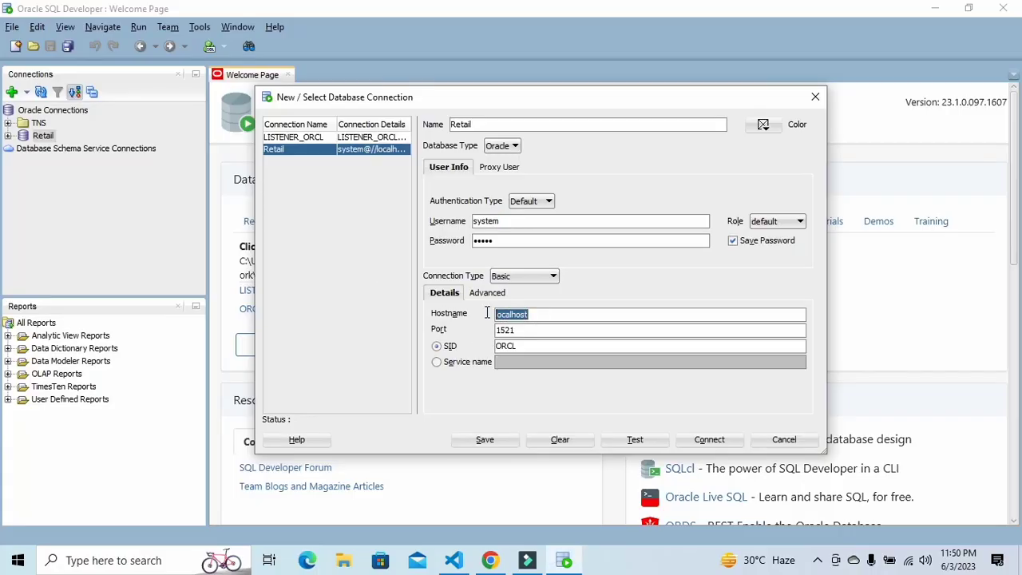
{"action": "mouse_move", "coordinate": [483, 317]}
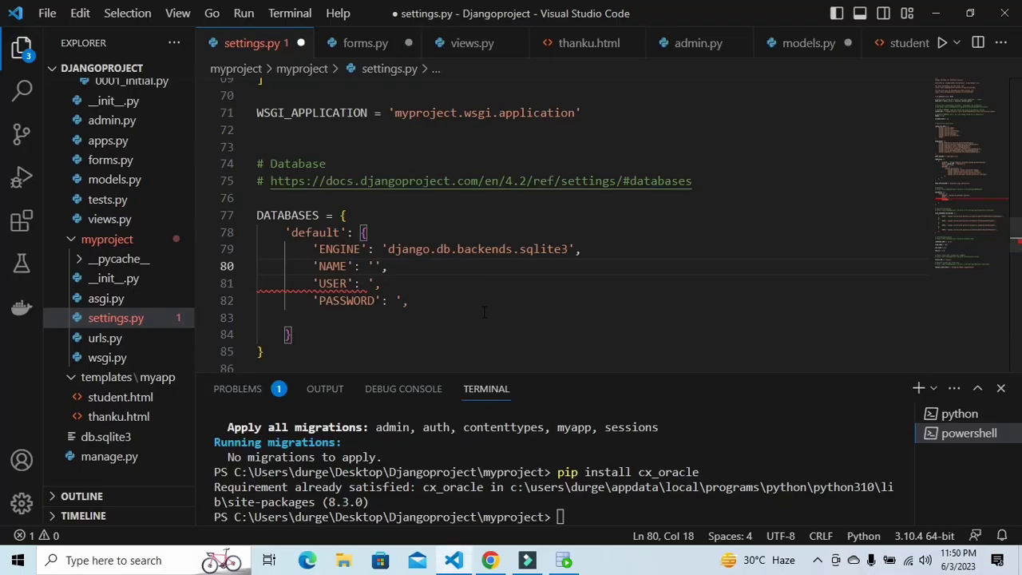
{"action": "type", "text": "localhost"}
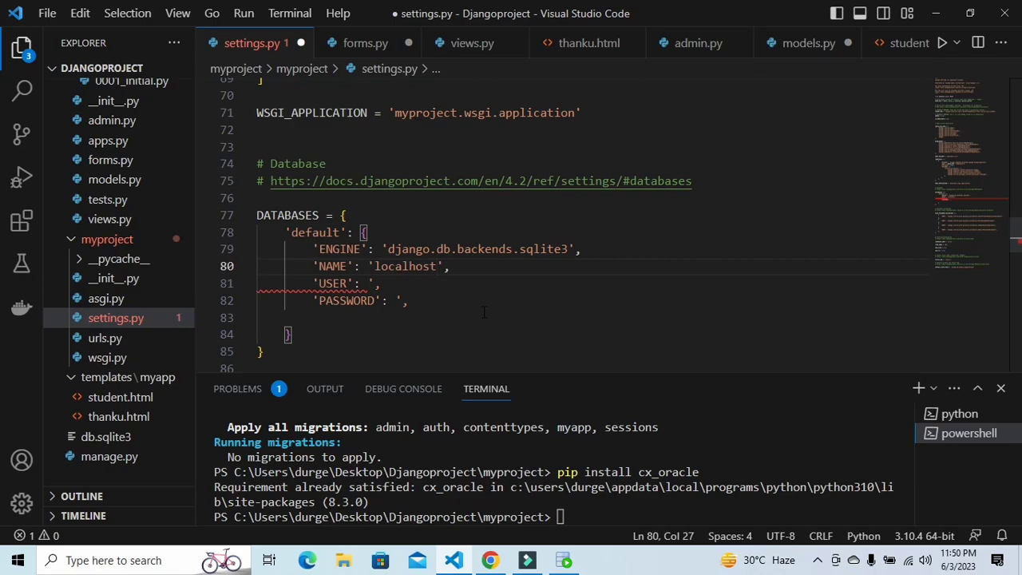
{"action": "type", "text": ";"}
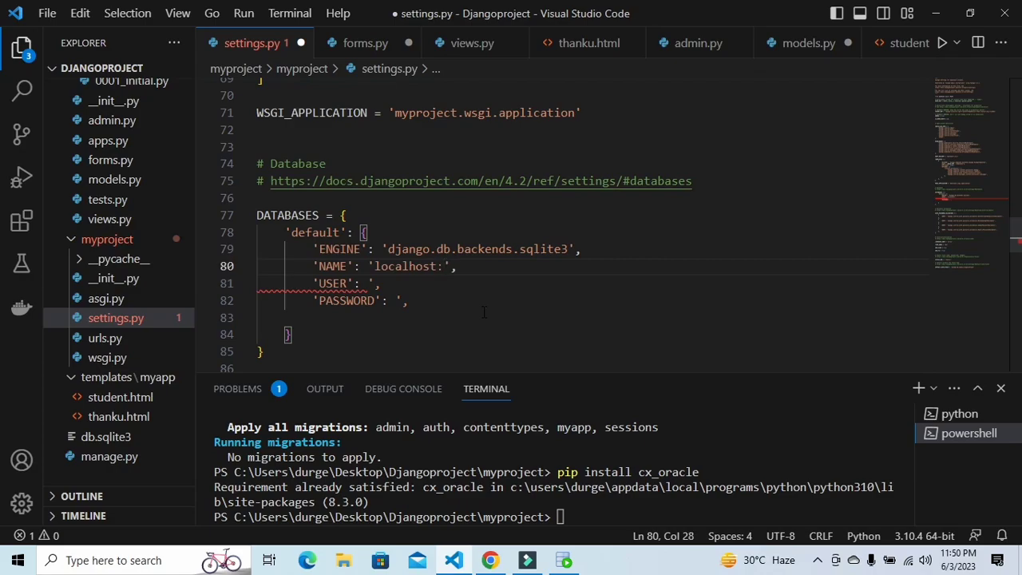
{"action": "left_click", "coordinate": [564, 560]}
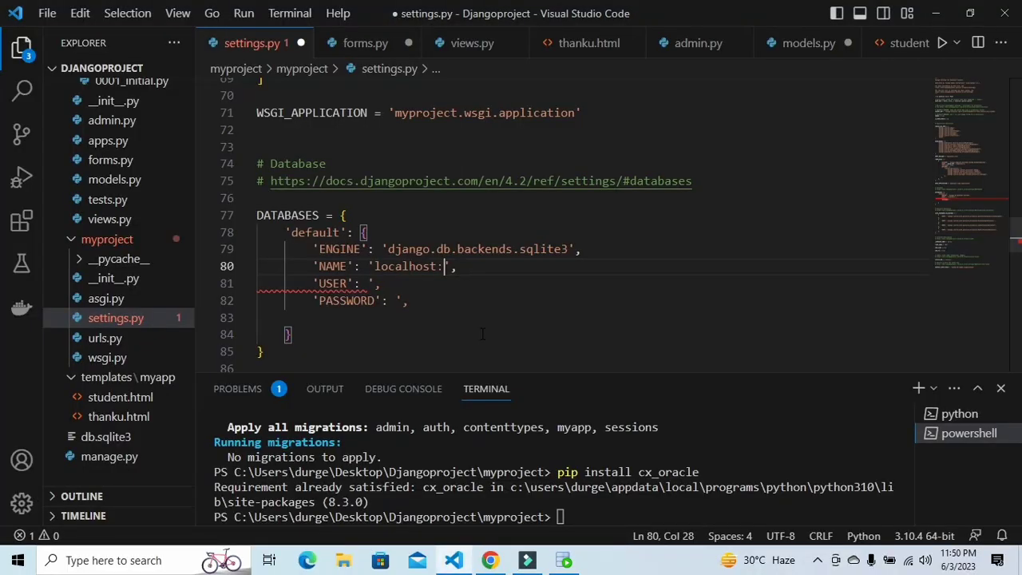
{"action": "type", "text": ":1521"}
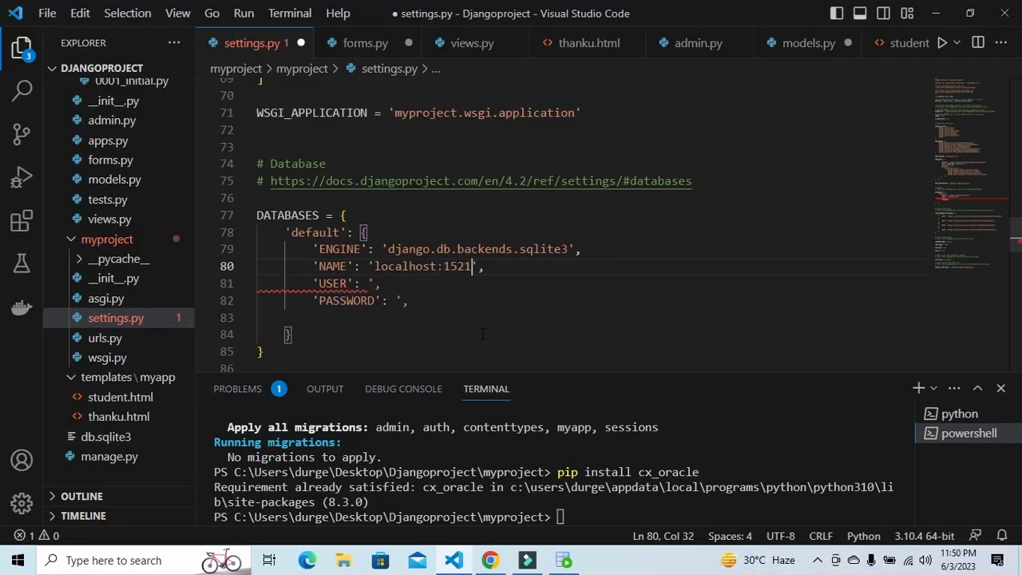
{"action": "type", "text": "/"}
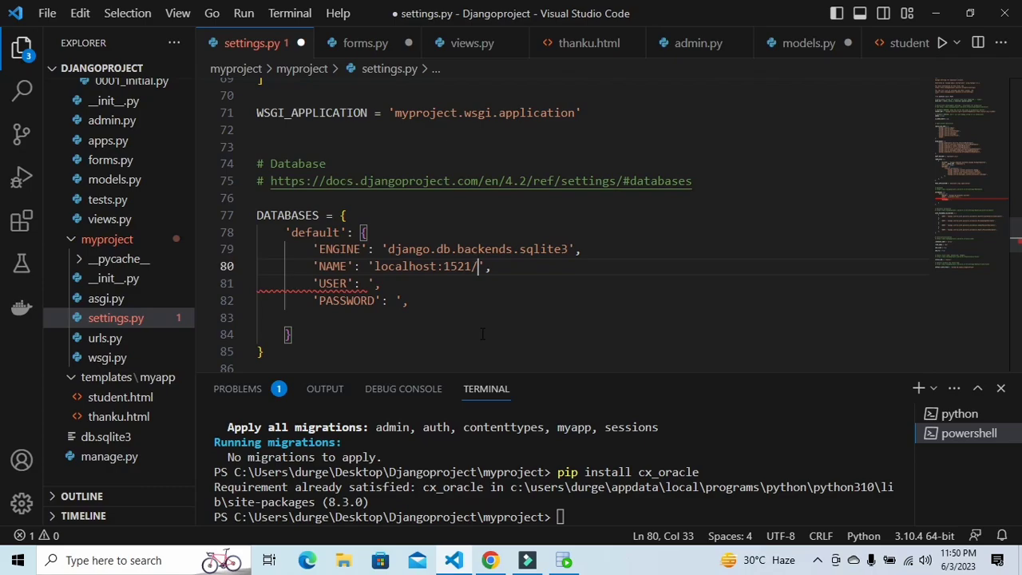
{"action": "left_click", "coordinate": [563, 560]}
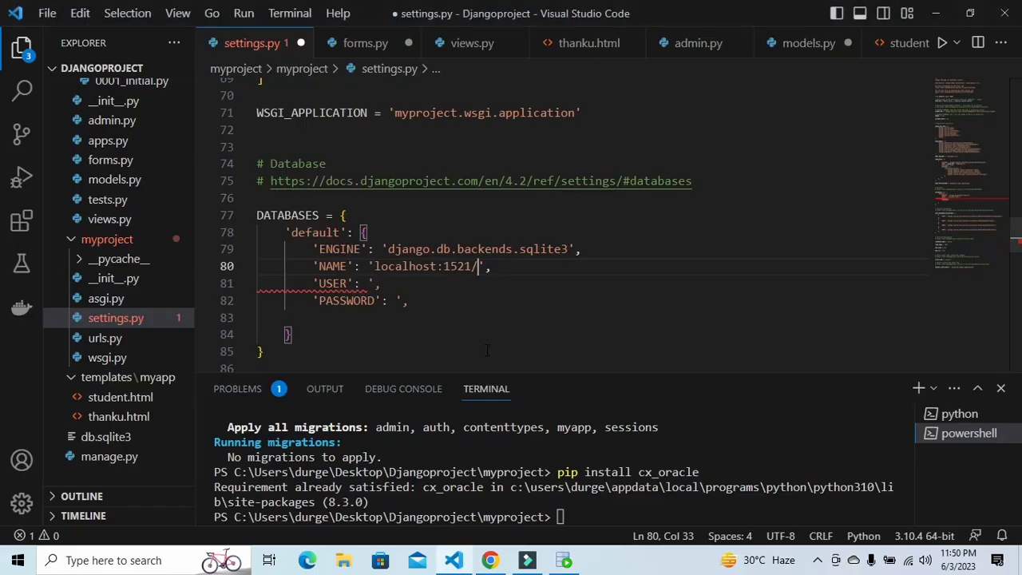
{"action": "type", "text": "ORCL"}
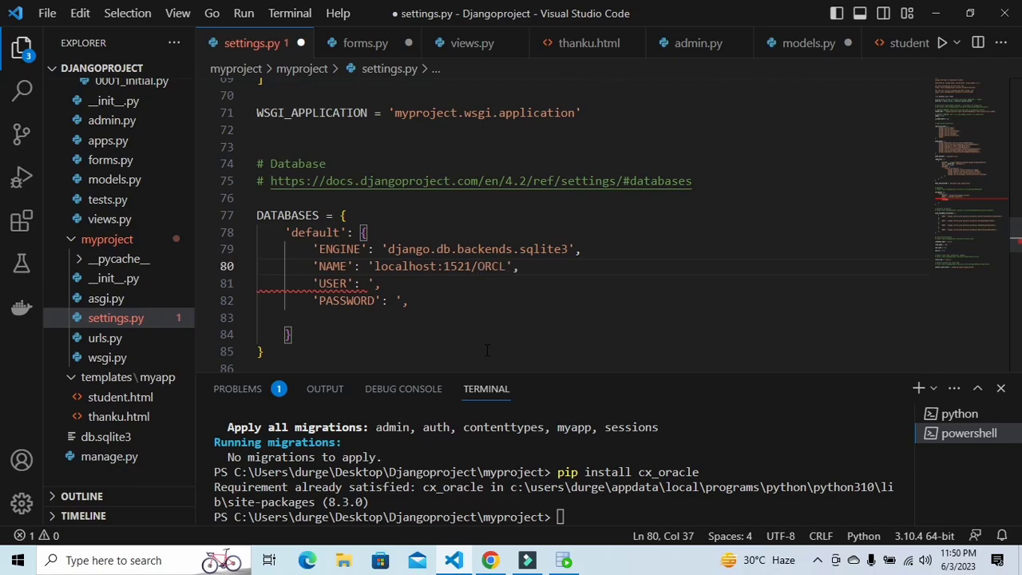
Step: Replace sqlite3 with oracle in the ENGINE value
{"action": "left_click", "coordinate": [539, 250]}
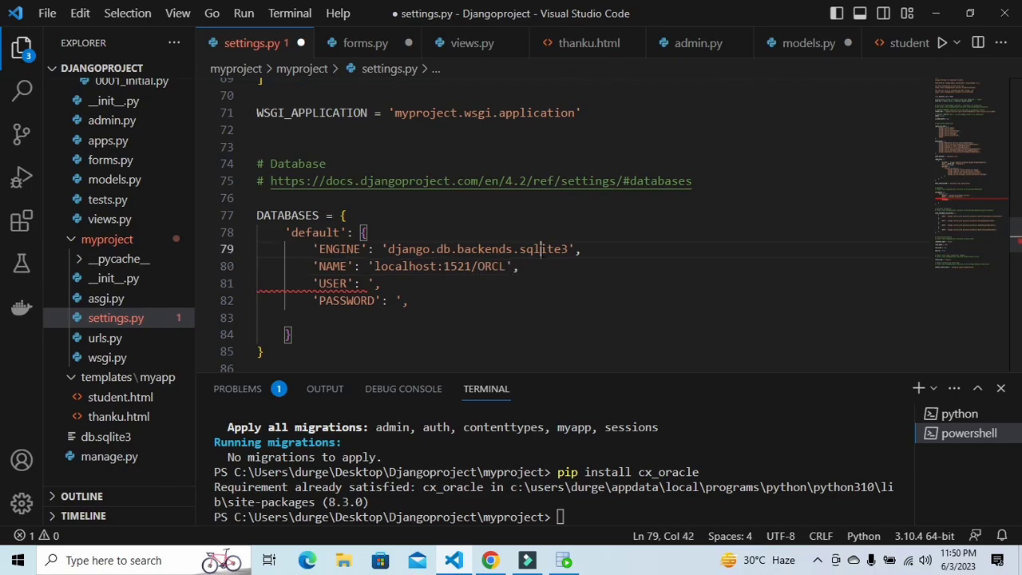
{"action": "double_click", "coordinate": [541, 249]}
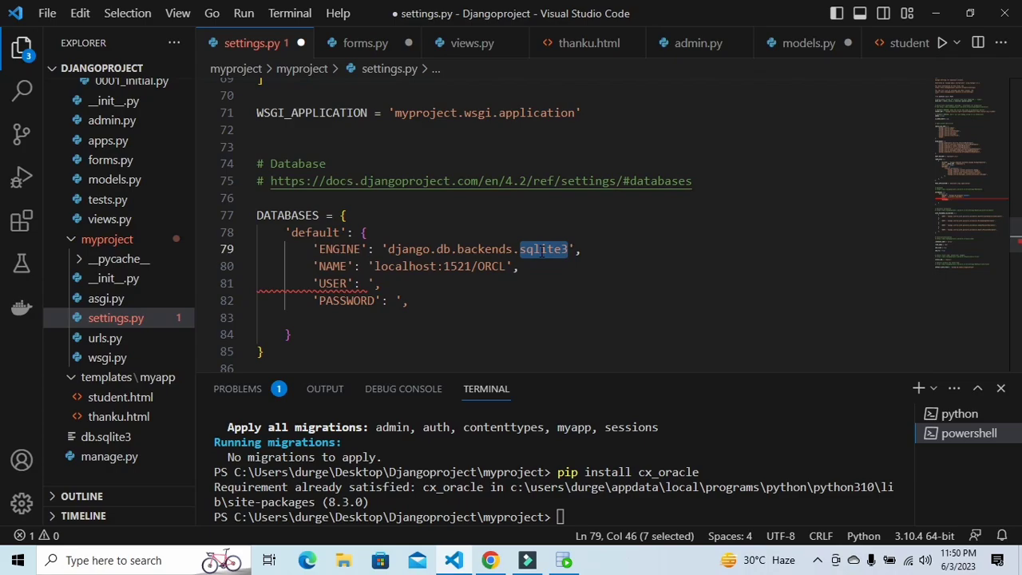
{"action": "key", "text": "Delete"}
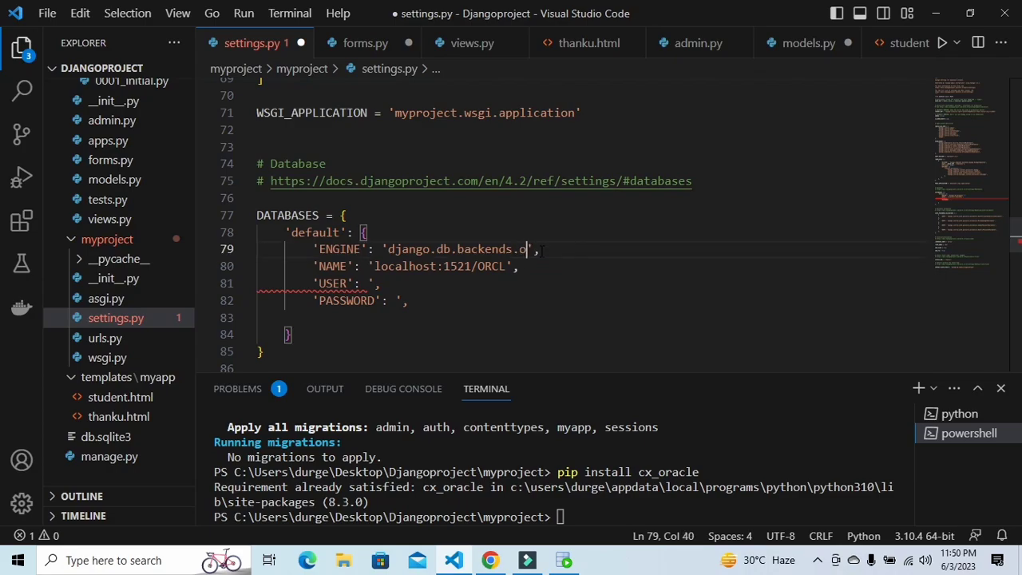
{"action": "type", "text": "racle"}
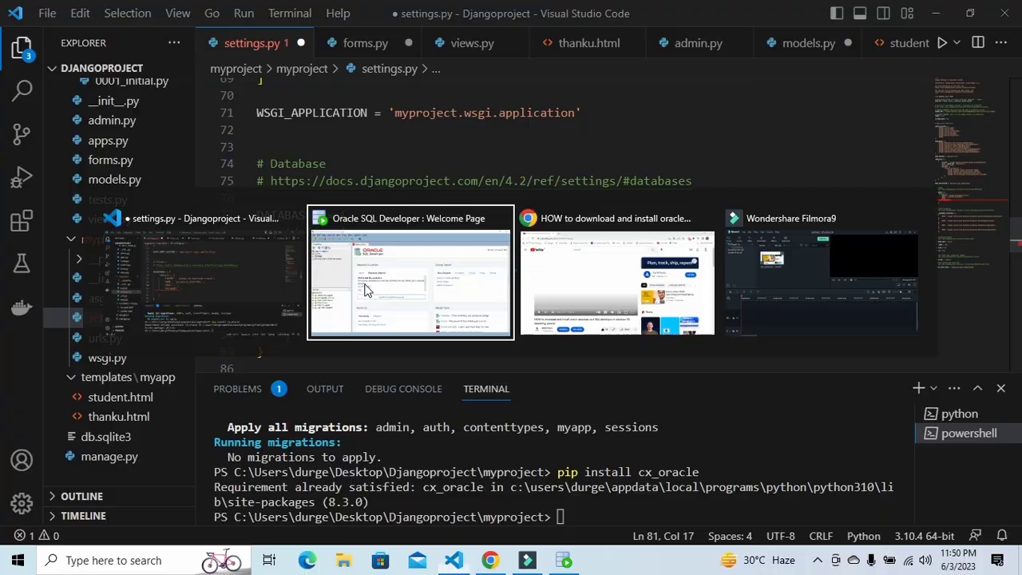
{"action": "left_click", "coordinate": [410, 275]}
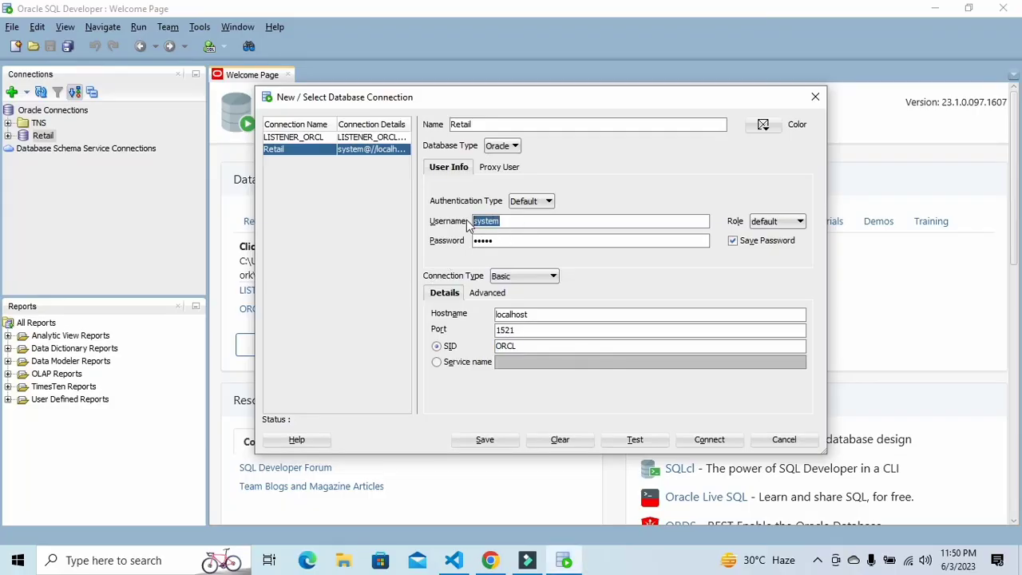
{"action": "left_click", "coordinate": [454, 560]}
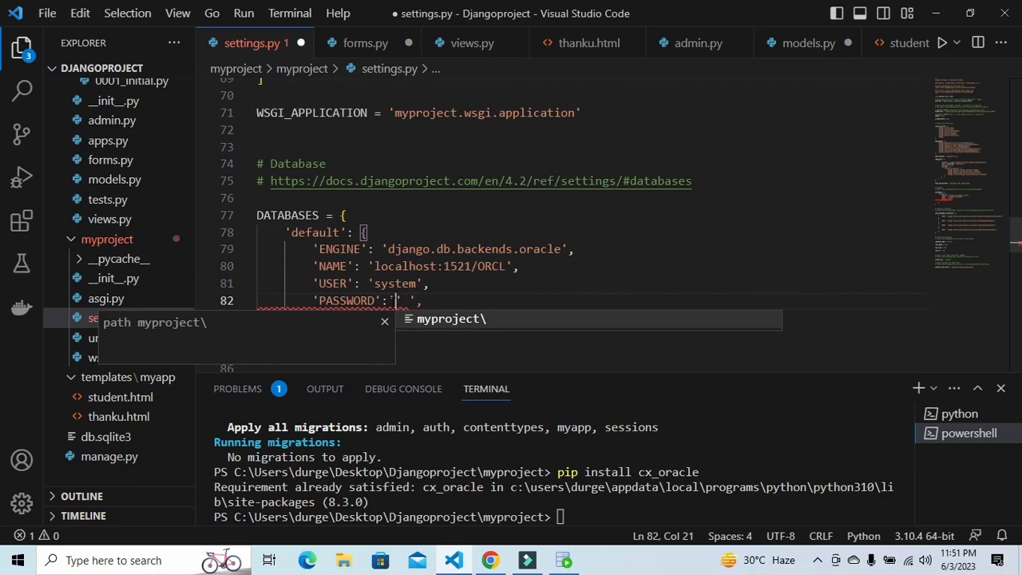
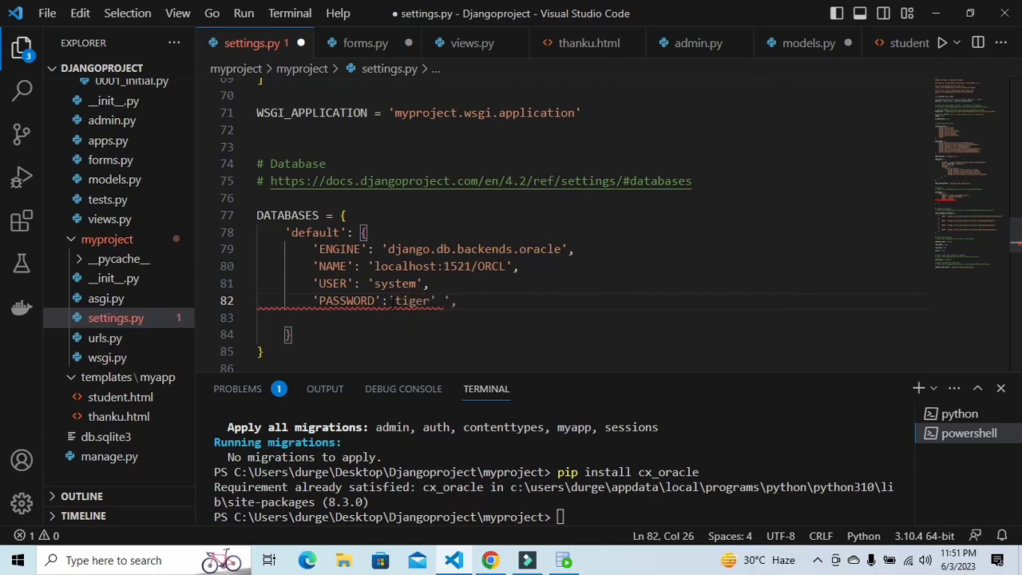
{"action": "mouse_move", "coordinate": [359, 301]}
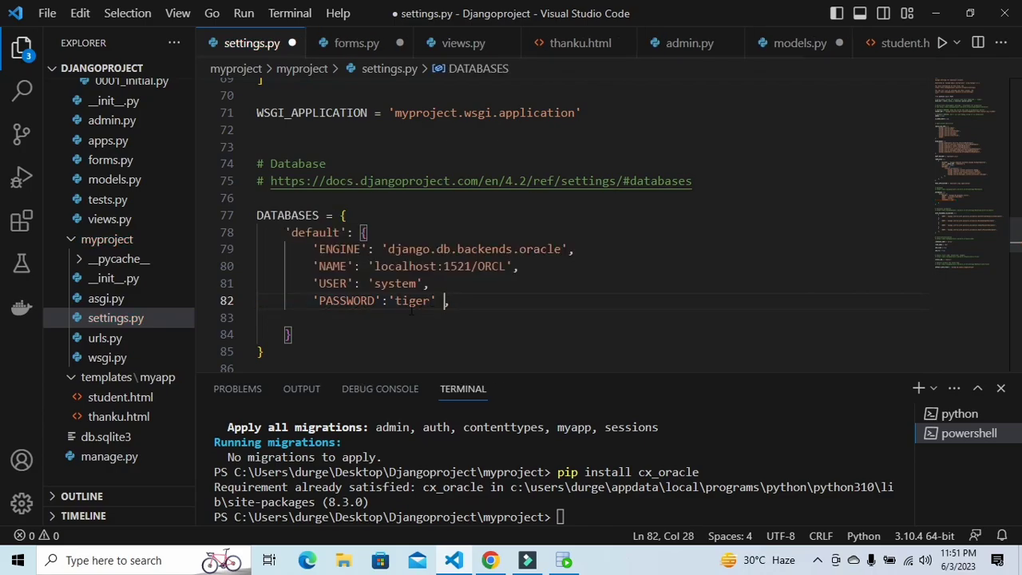
{"action": "type", "text": ","}
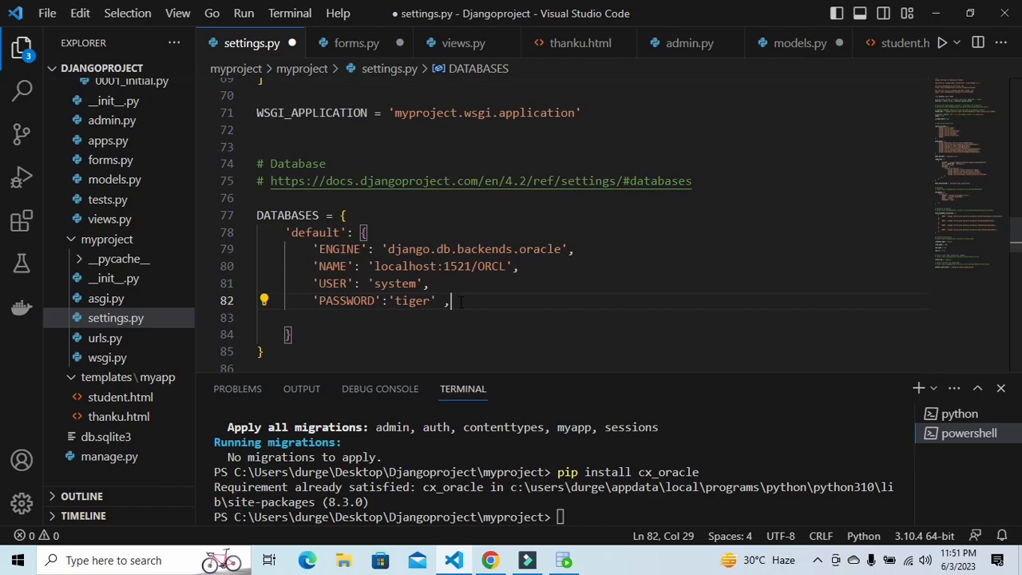
{"action": "key", "text": "ctrl+s"}
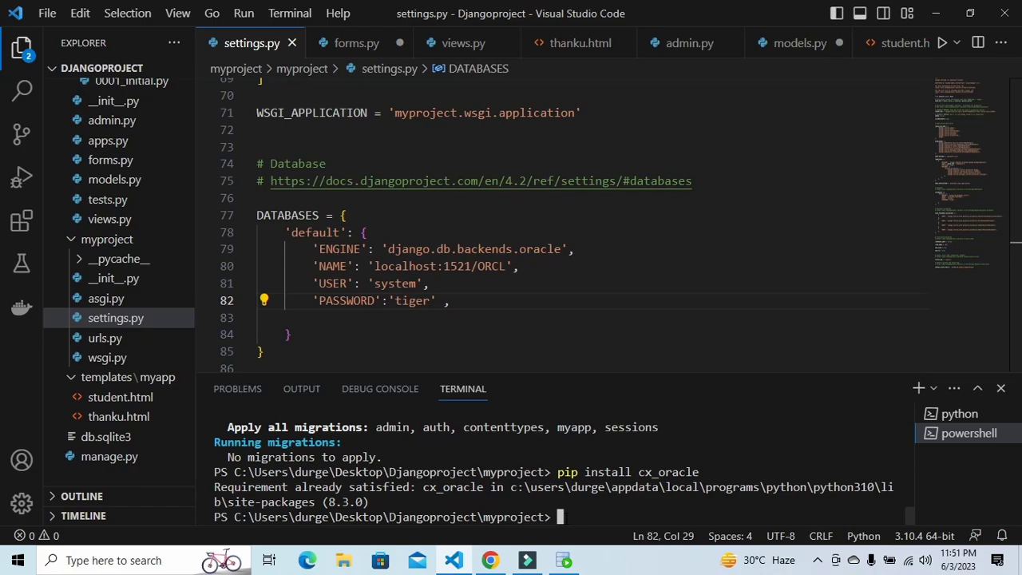
Step: Run python manage.py migrate in the current terminal
{"action": "type", "text": "python manage.py migrate"}
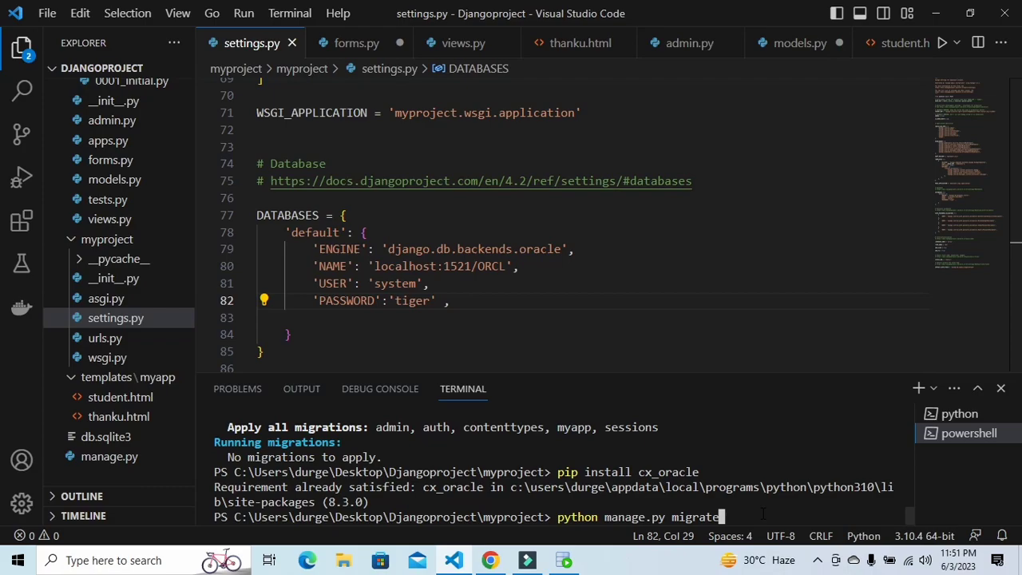
{"action": "key", "text": "Return"}
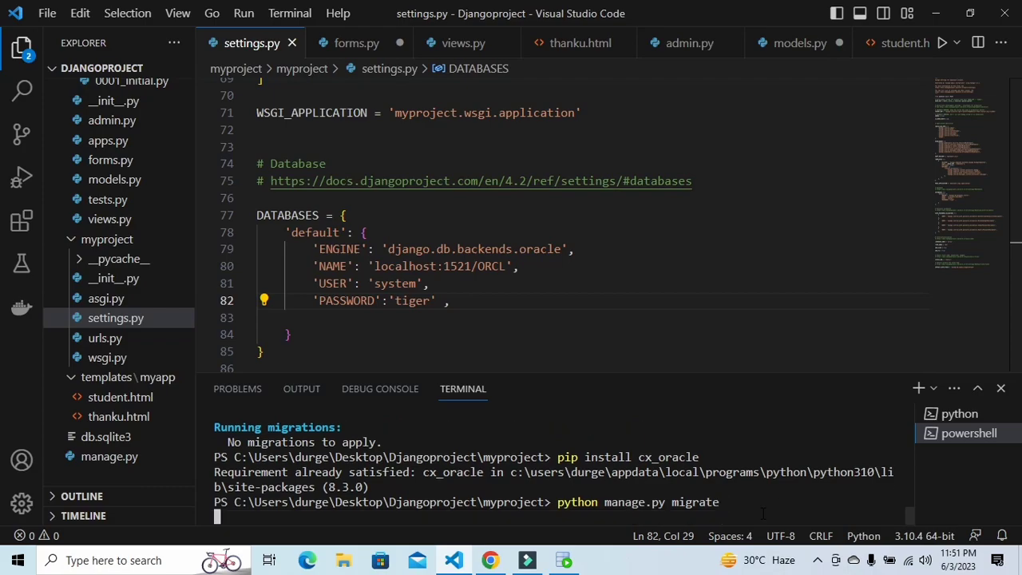
{"action": "key", "text": "Return"}
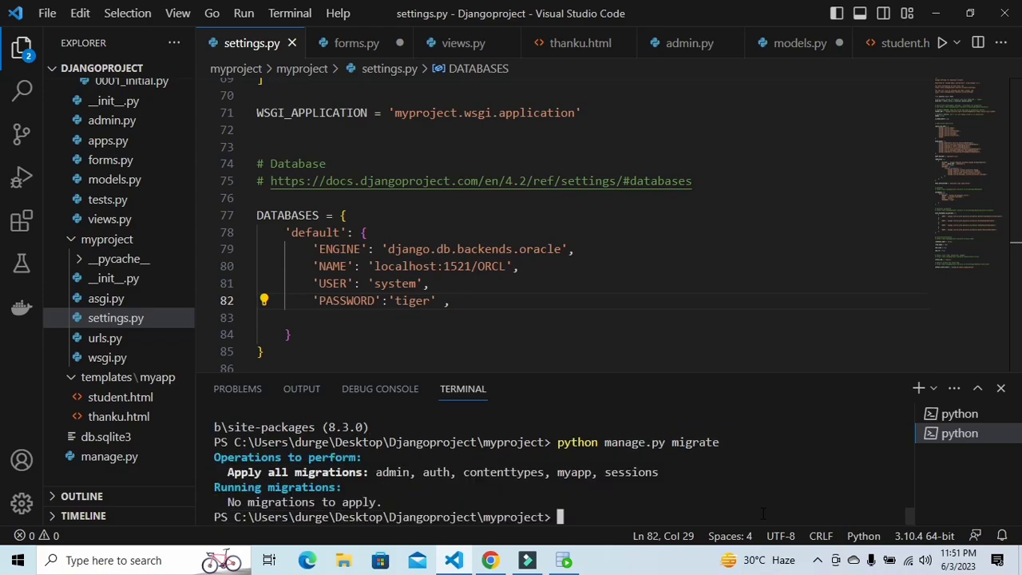
Step: In the powershell terminal, run python manage.py makemigrations, showing no changes detected
{"action": "left_click", "coordinate": [959, 433]}
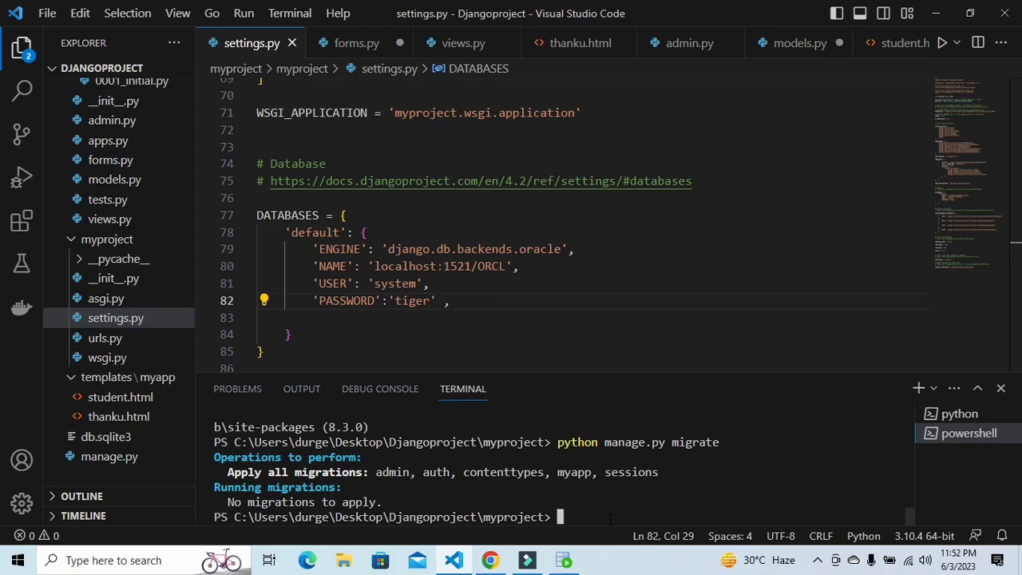
{"action": "type", "text": "python manage.py migrate"}
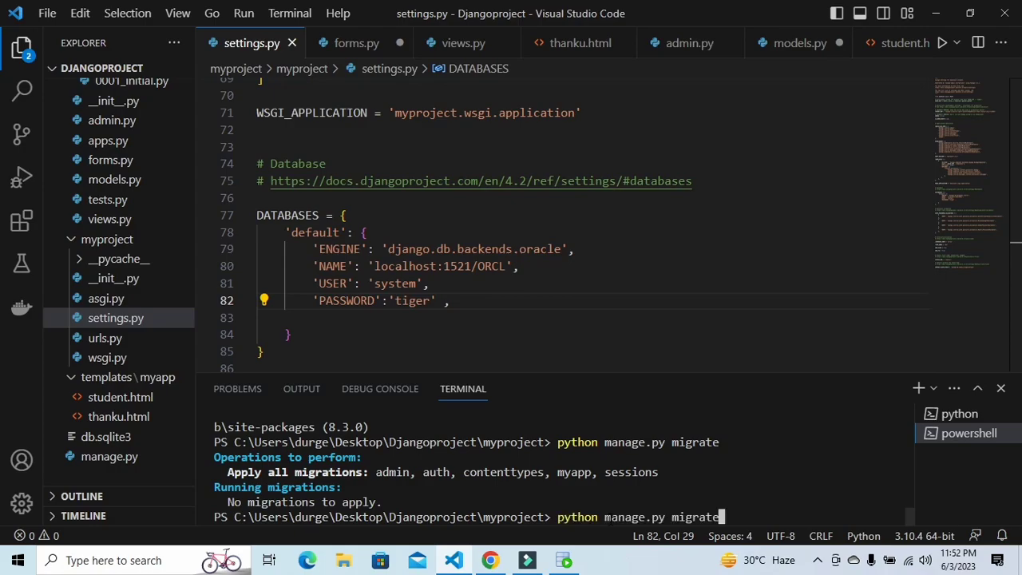
{"action": "type", "text": "runserver"}
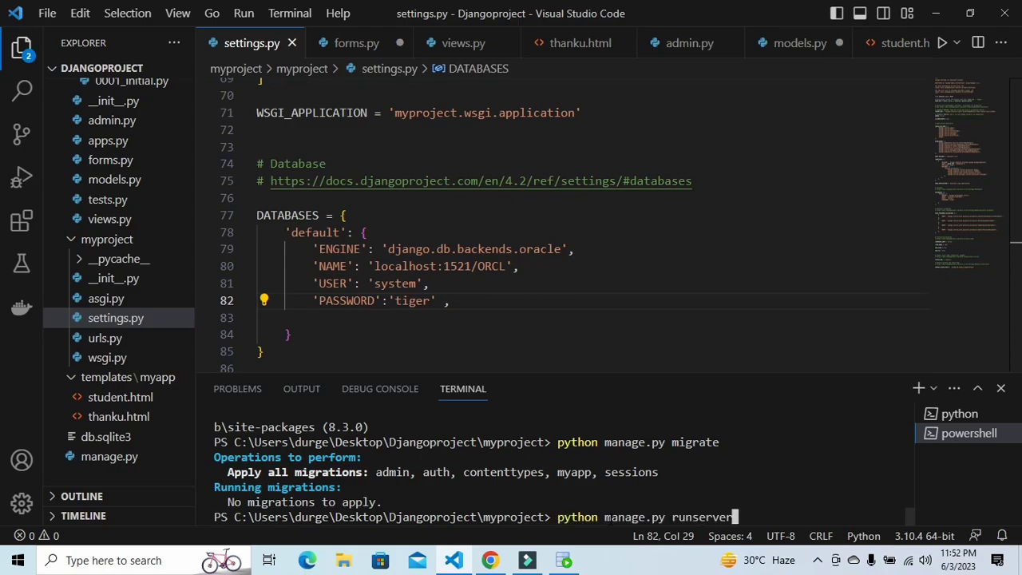
{"action": "type", "text": "makemigrations"}
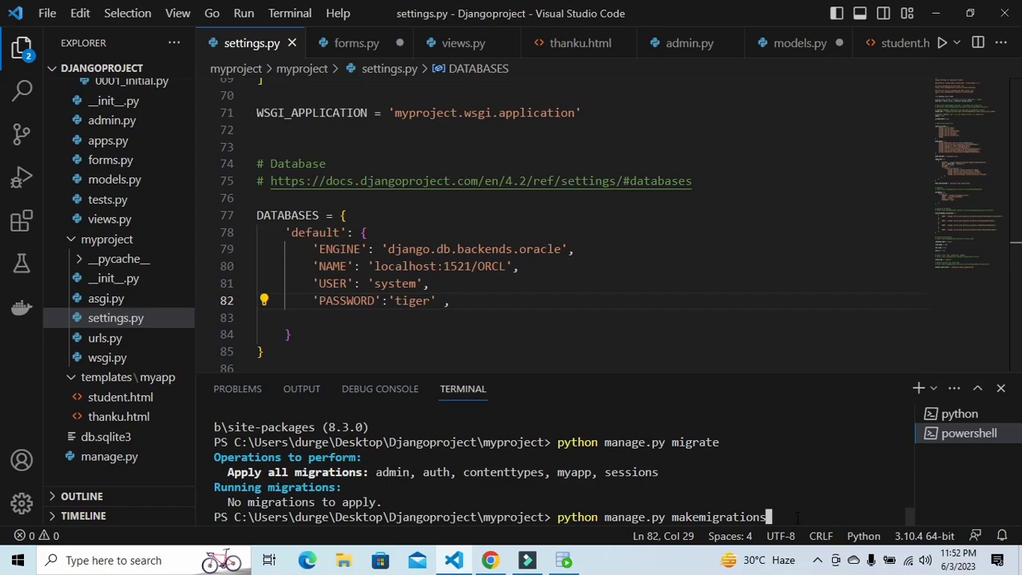
{"action": "key", "text": "Return"}
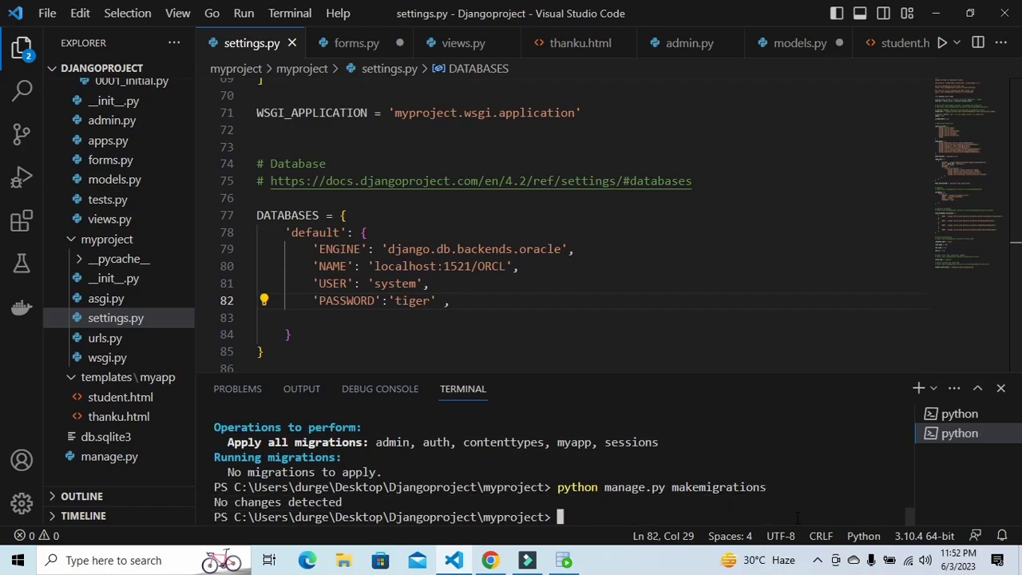
Step: Run python manage.py migrate, showing no migrations to apply
{"action": "type", "text": "python manage.py makemigrations"}
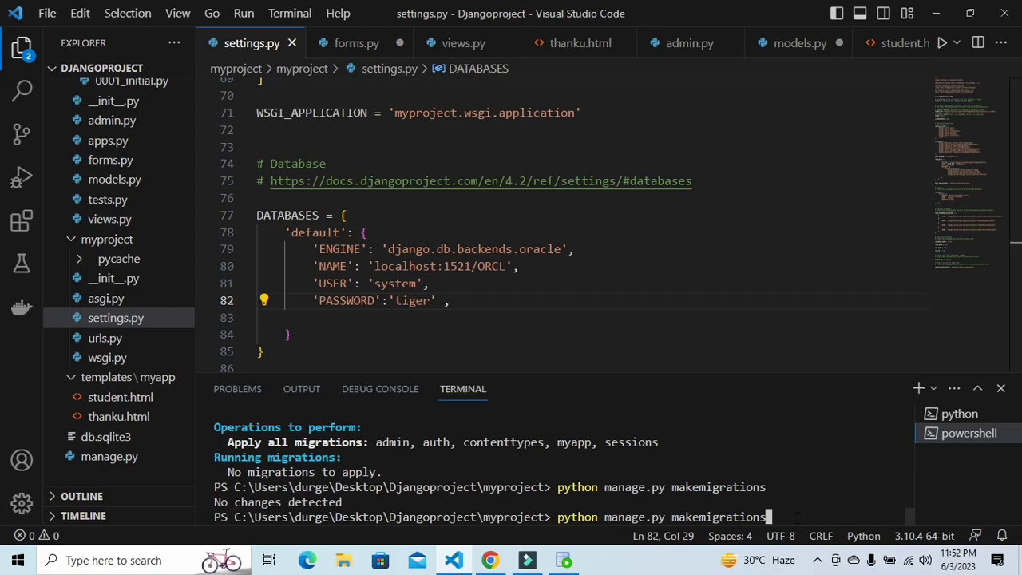
{"action": "type", "text": "migrate"}
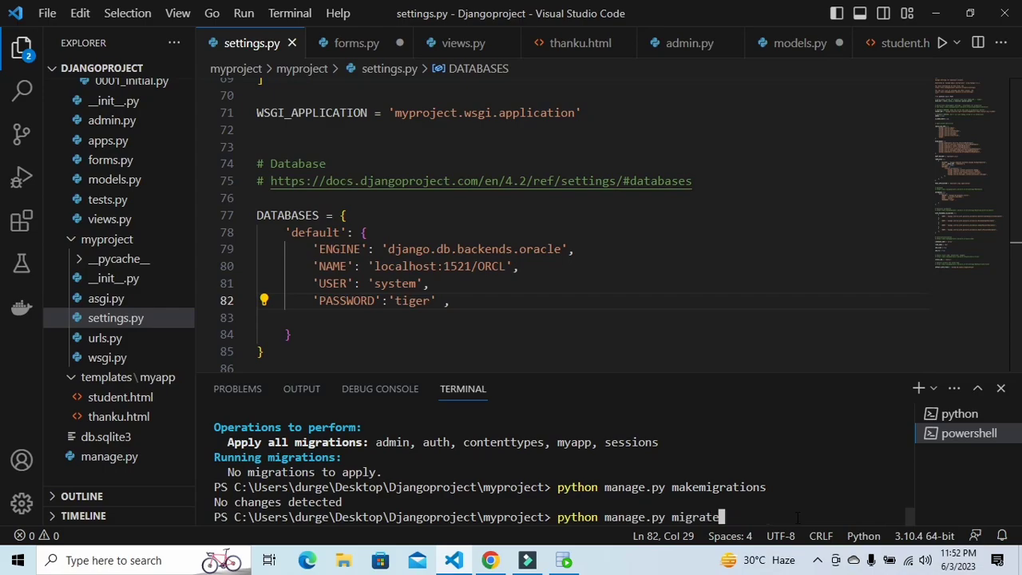
{"action": "key", "text": "Return"}
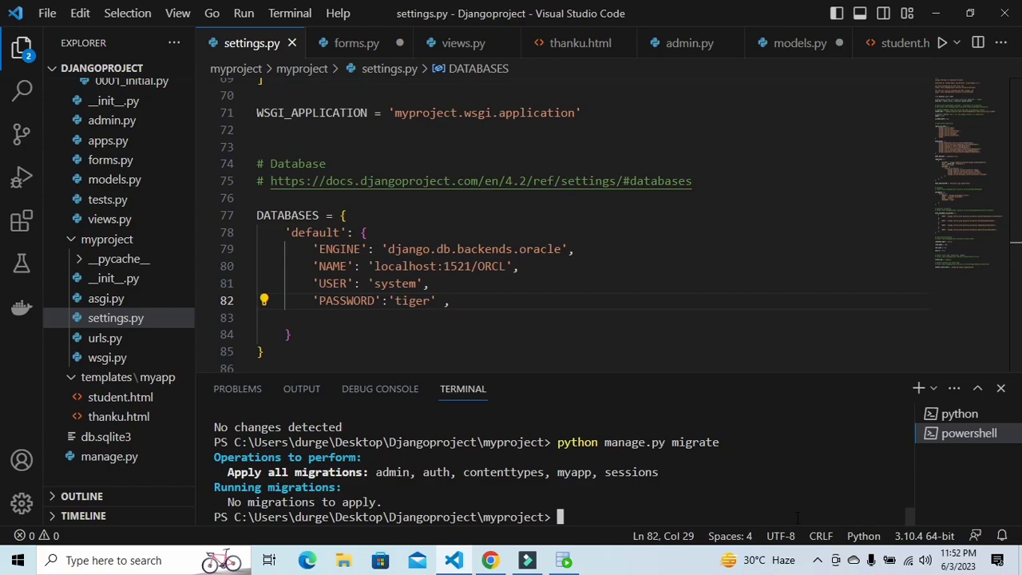
{"action": "mouse_move", "coordinate": [733, 83]}
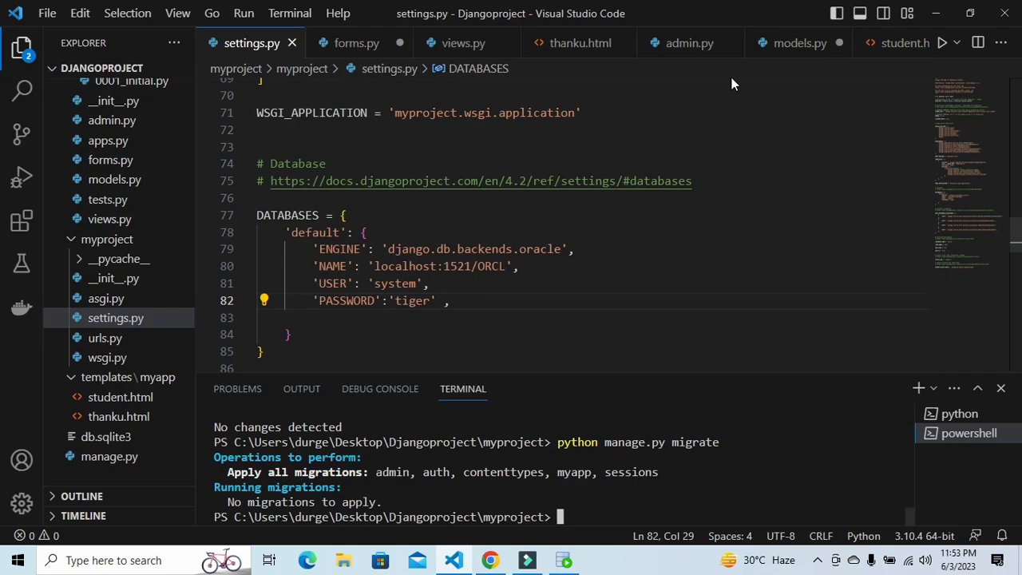
Step: View the studentmodels class in models.py, expand myapp, then return to SQL Developer
{"action": "left_click", "coordinate": [800, 42]}
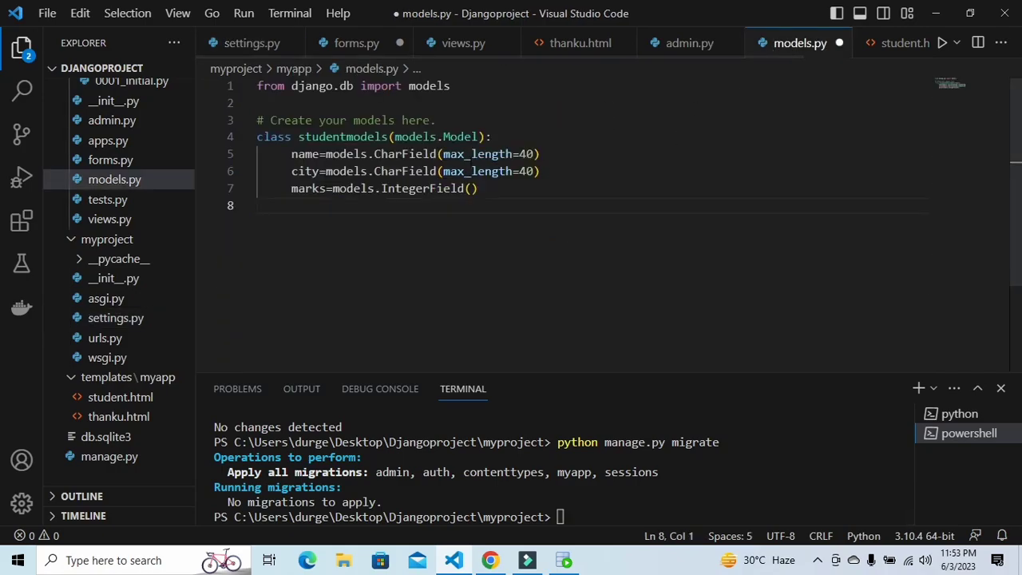
{"action": "mouse_move", "coordinate": [343, 137]}
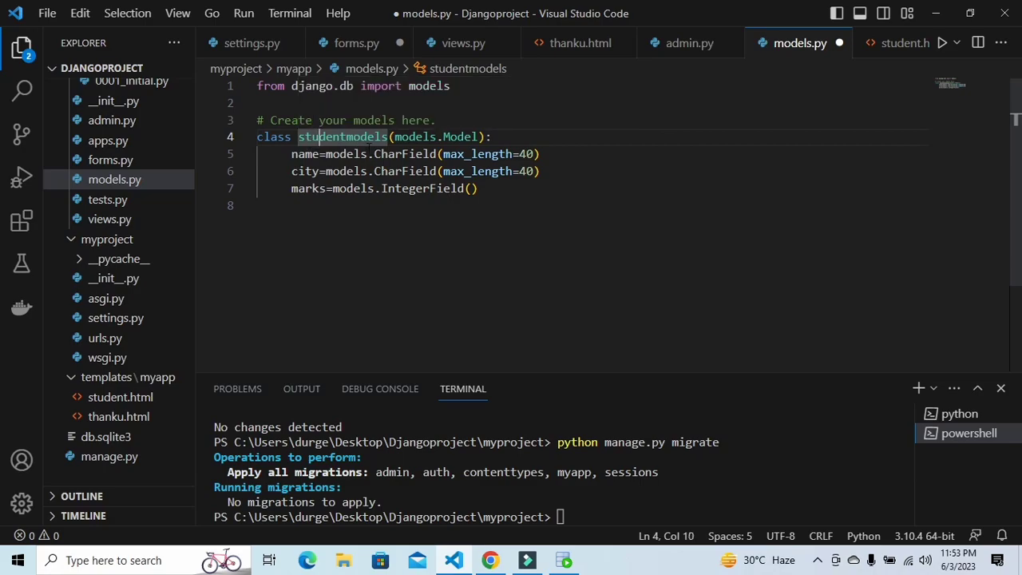
{"action": "mouse_move", "coordinate": [342, 137]}
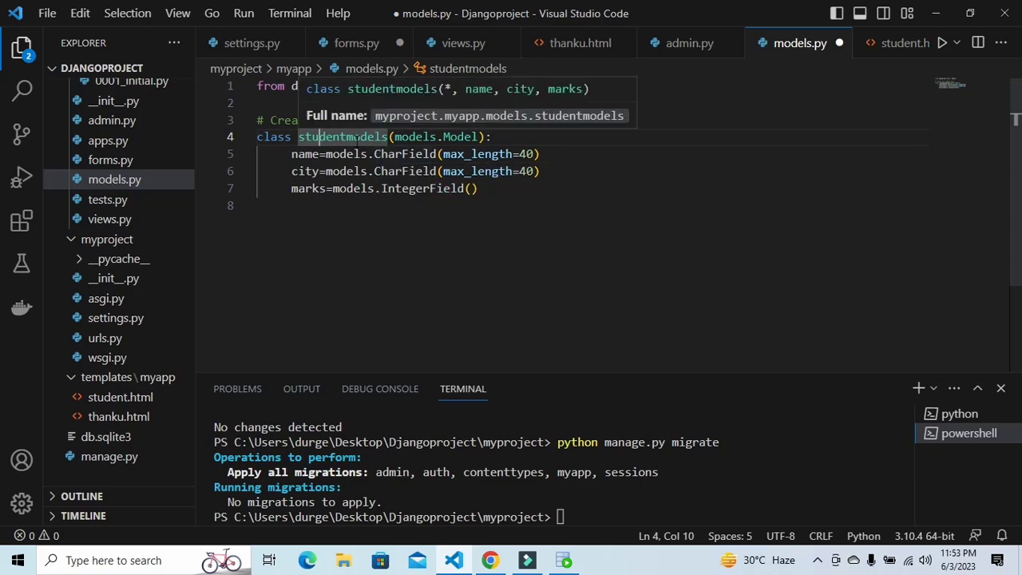
{"action": "mouse_move", "coordinate": [108, 140]}
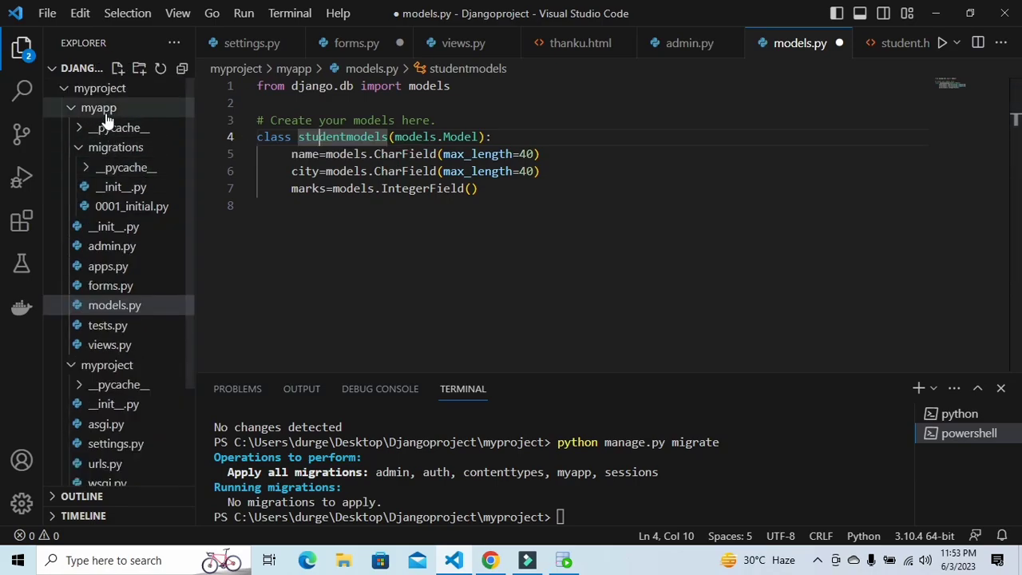
{"action": "left_click", "coordinate": [97, 107]}
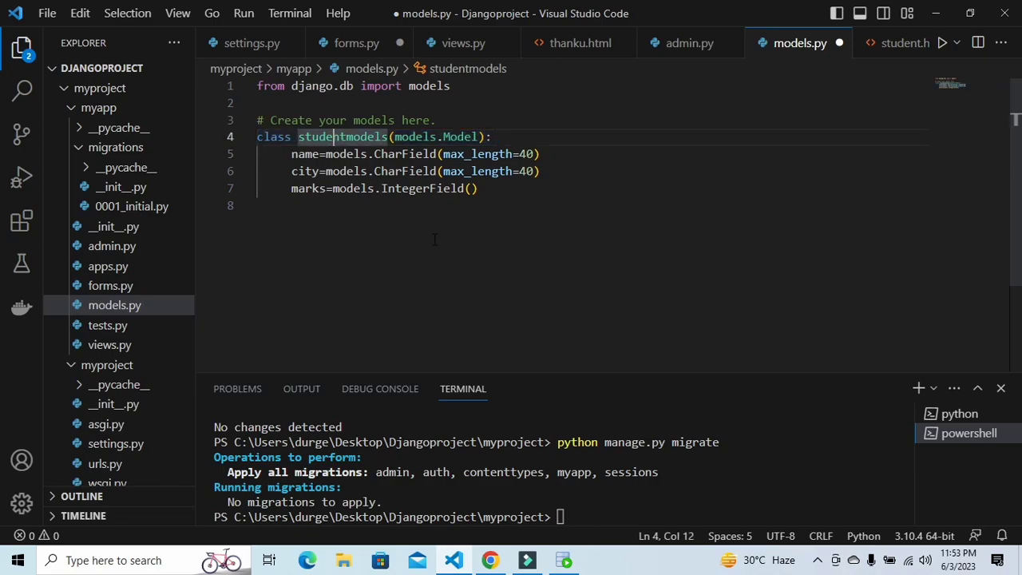
{"action": "left_click", "coordinate": [563, 560]}
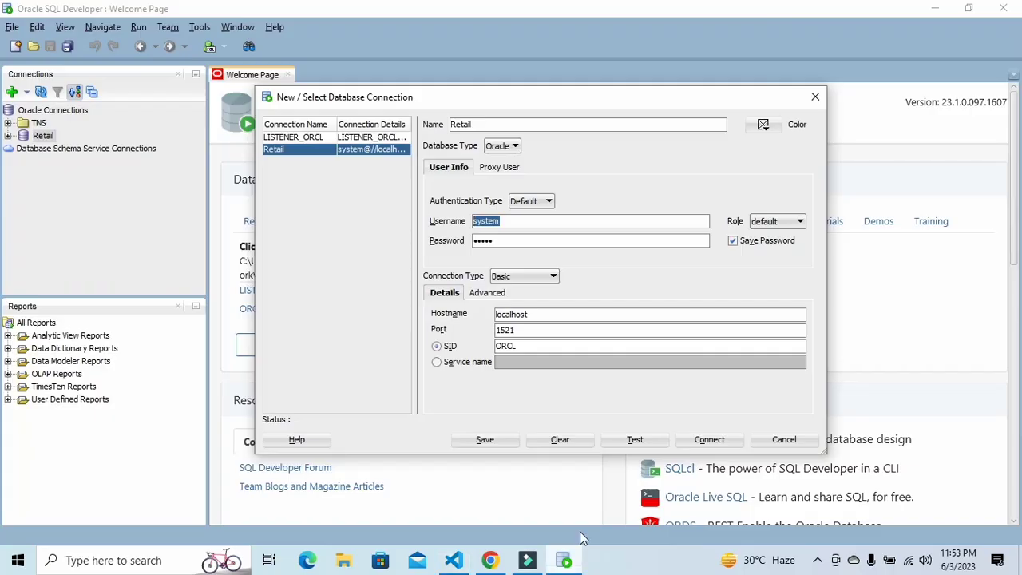
Step: Dismiss the dialog, expand Retail's Tables and scroll to MYAPP_STUDENTMODELS
{"action": "left_click", "coordinate": [784, 440]}
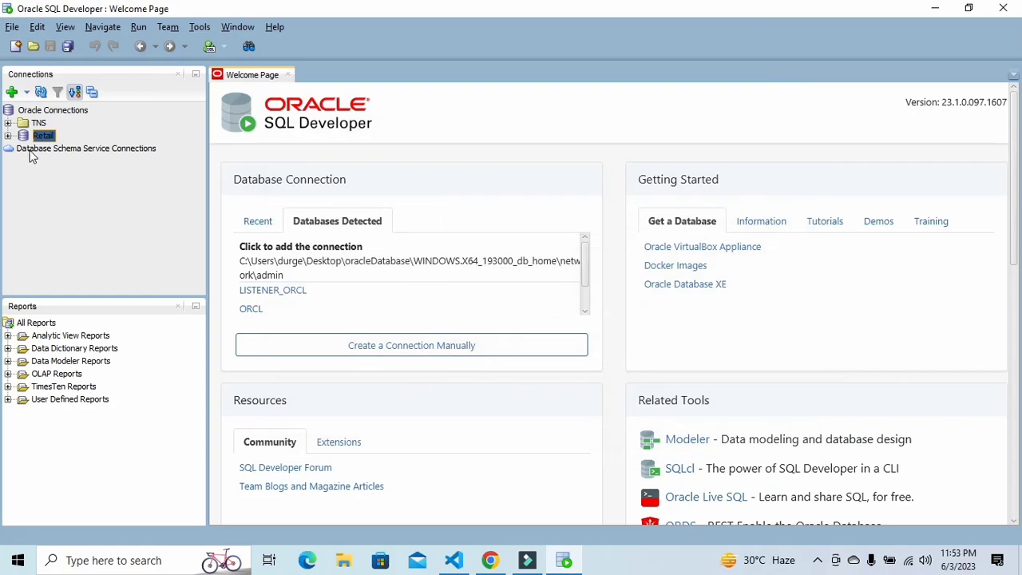
{"action": "left_click", "coordinate": [8, 135]}
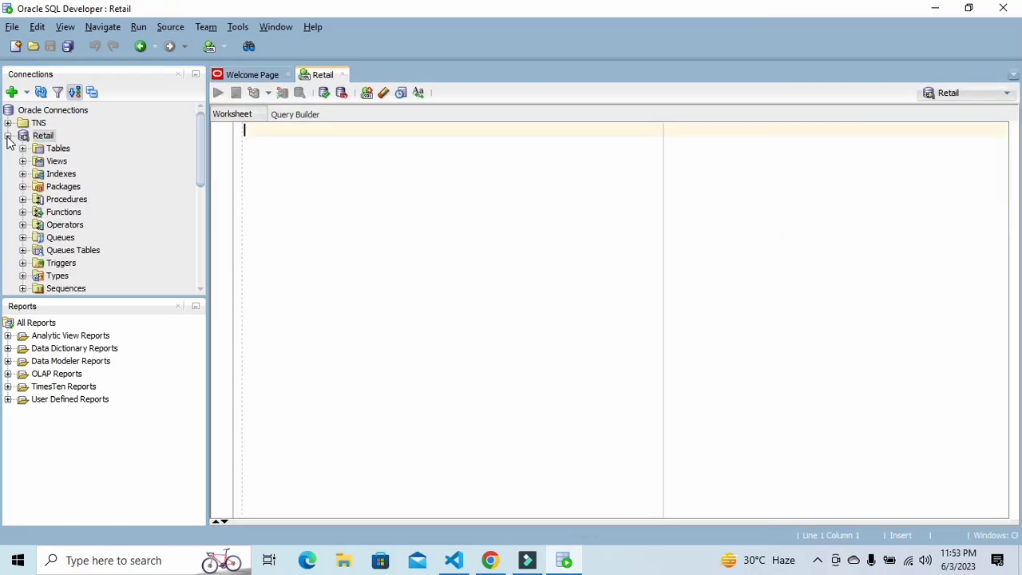
{"action": "left_click", "coordinate": [22, 148]}
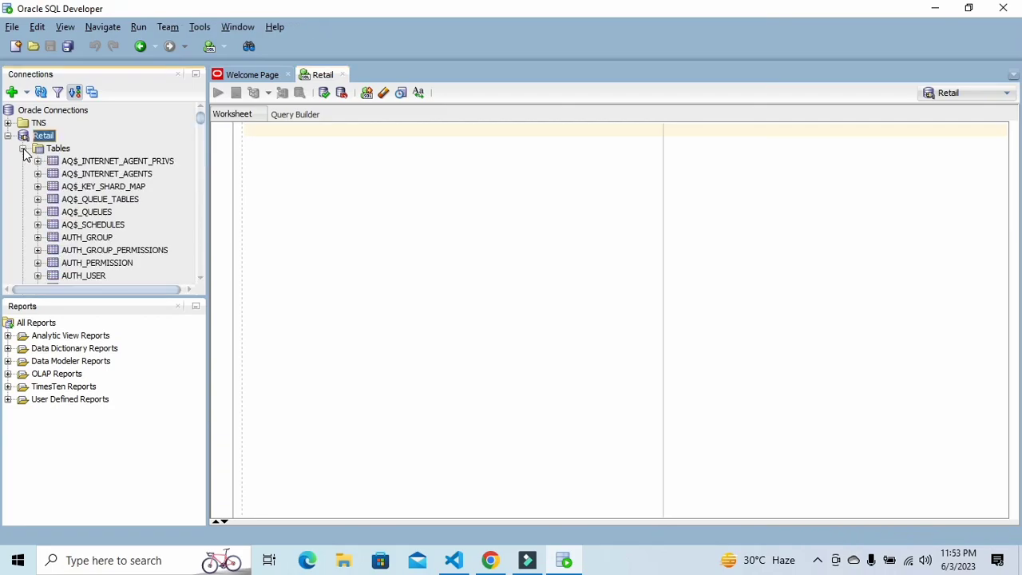
{"action": "scroll", "scroll_direction": "down", "scroll_amount": 3}
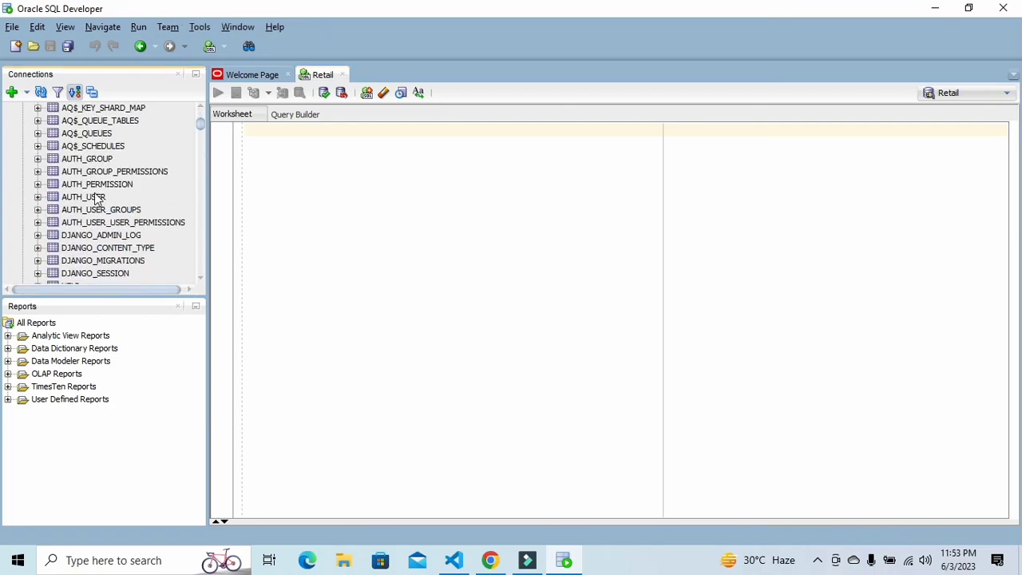
{"action": "scroll", "scroll_direction": "down", "scroll_amount": 3}
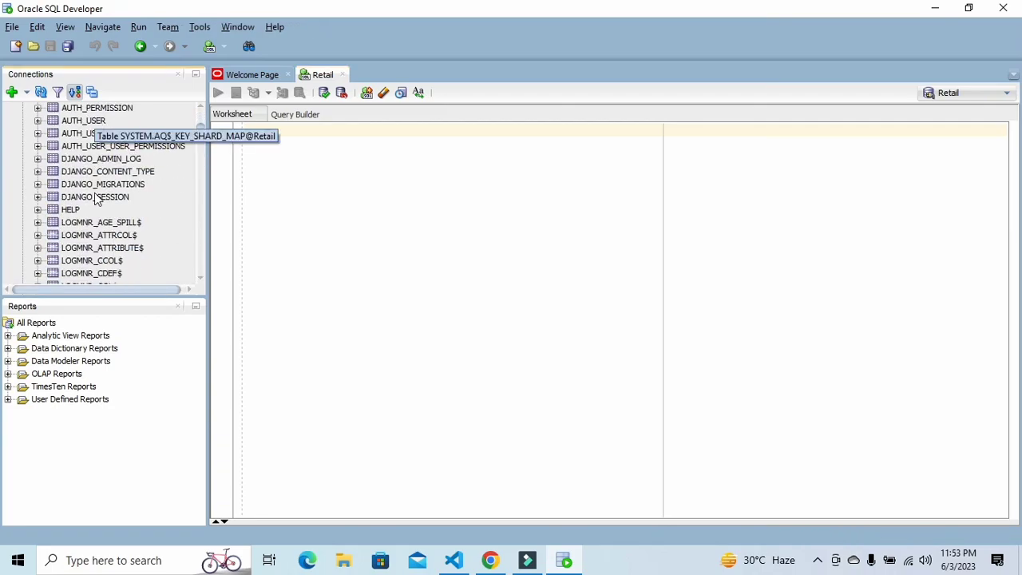
{"action": "scroll", "scroll_direction": "down", "scroll_amount": 3}
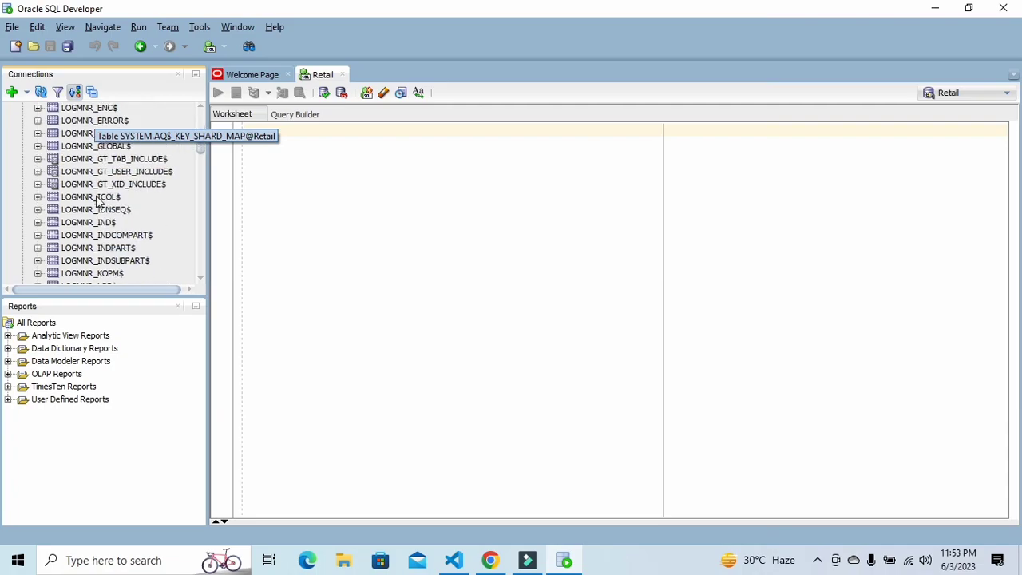
{"action": "scroll", "scroll_direction": "down", "scroll_amount": 3}
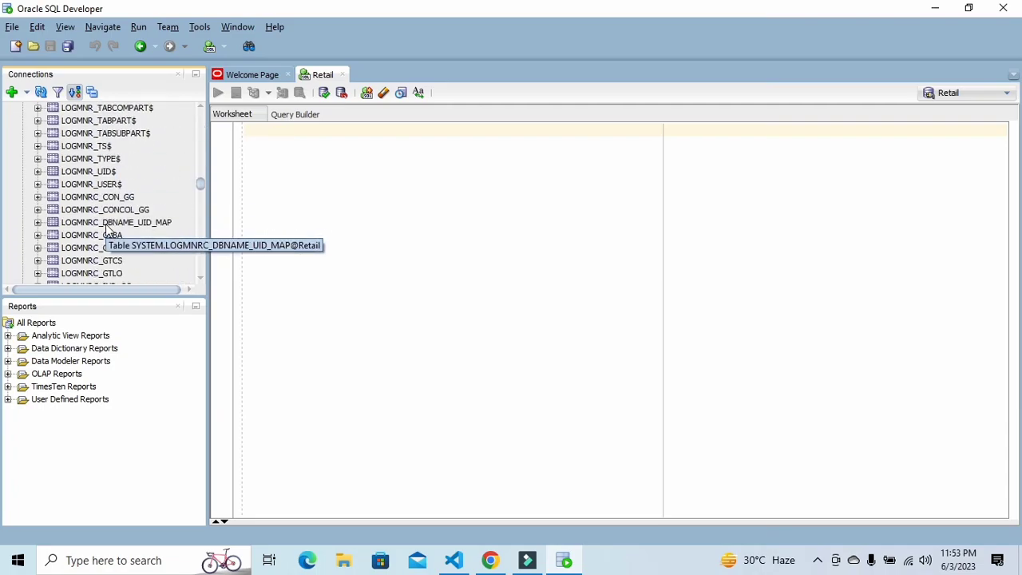
{"action": "scroll", "scroll_direction": "up", "scroll_amount": 3}
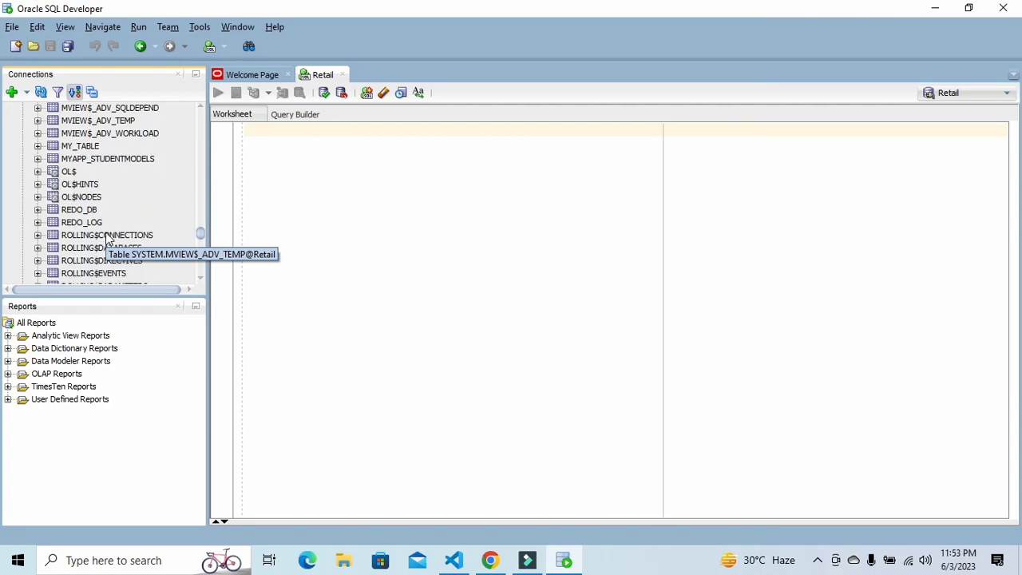
{"action": "scroll", "scroll_direction": "down", "scroll_amount": 3}
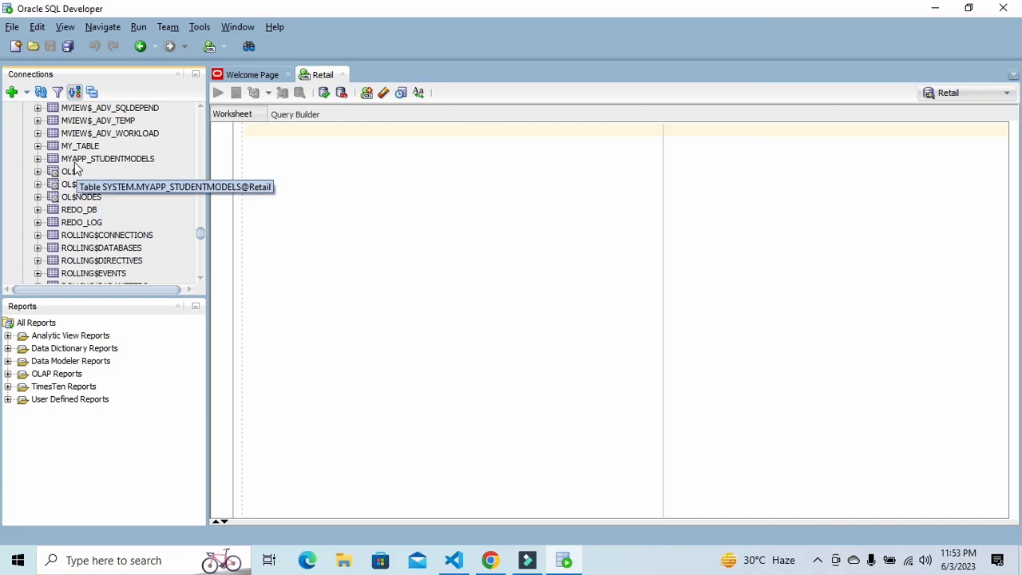
{"action": "mouse_move", "coordinate": [133, 168]}
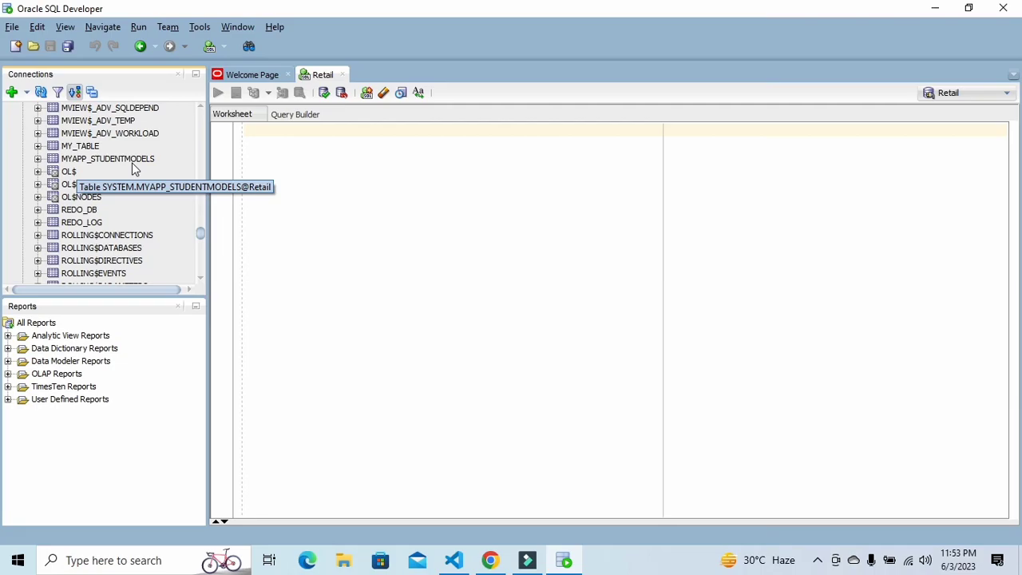
{"action": "mouse_move", "coordinate": [135, 165]}
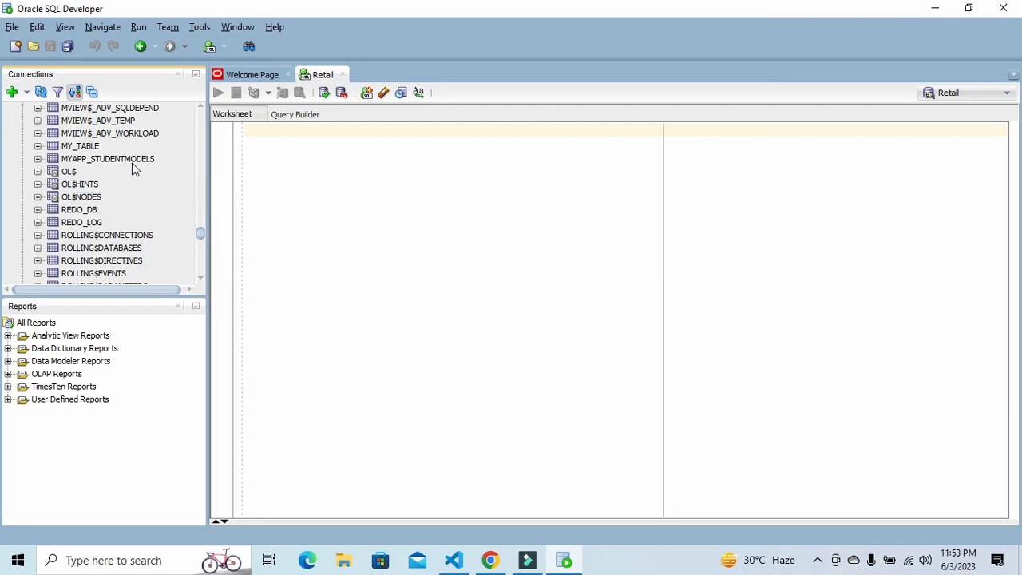